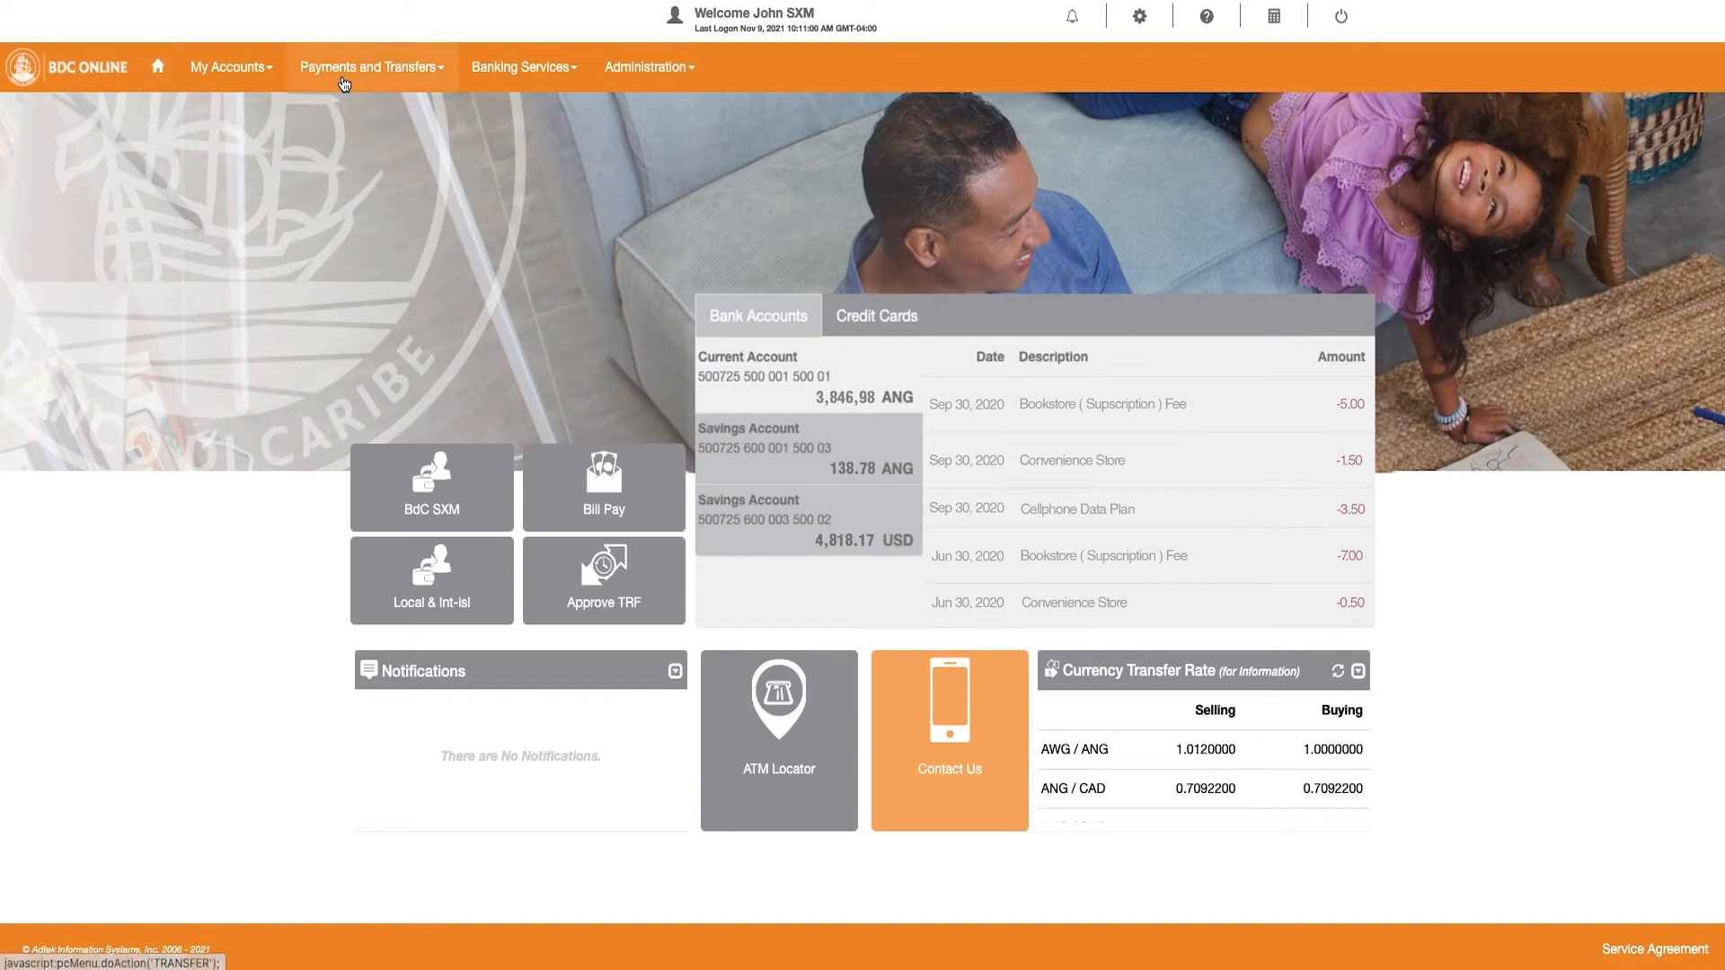
# - Start a new transfer to another BdC customer (BdC Customer SXM) from Payments and Transfers
pyautogui.click(370, 67)
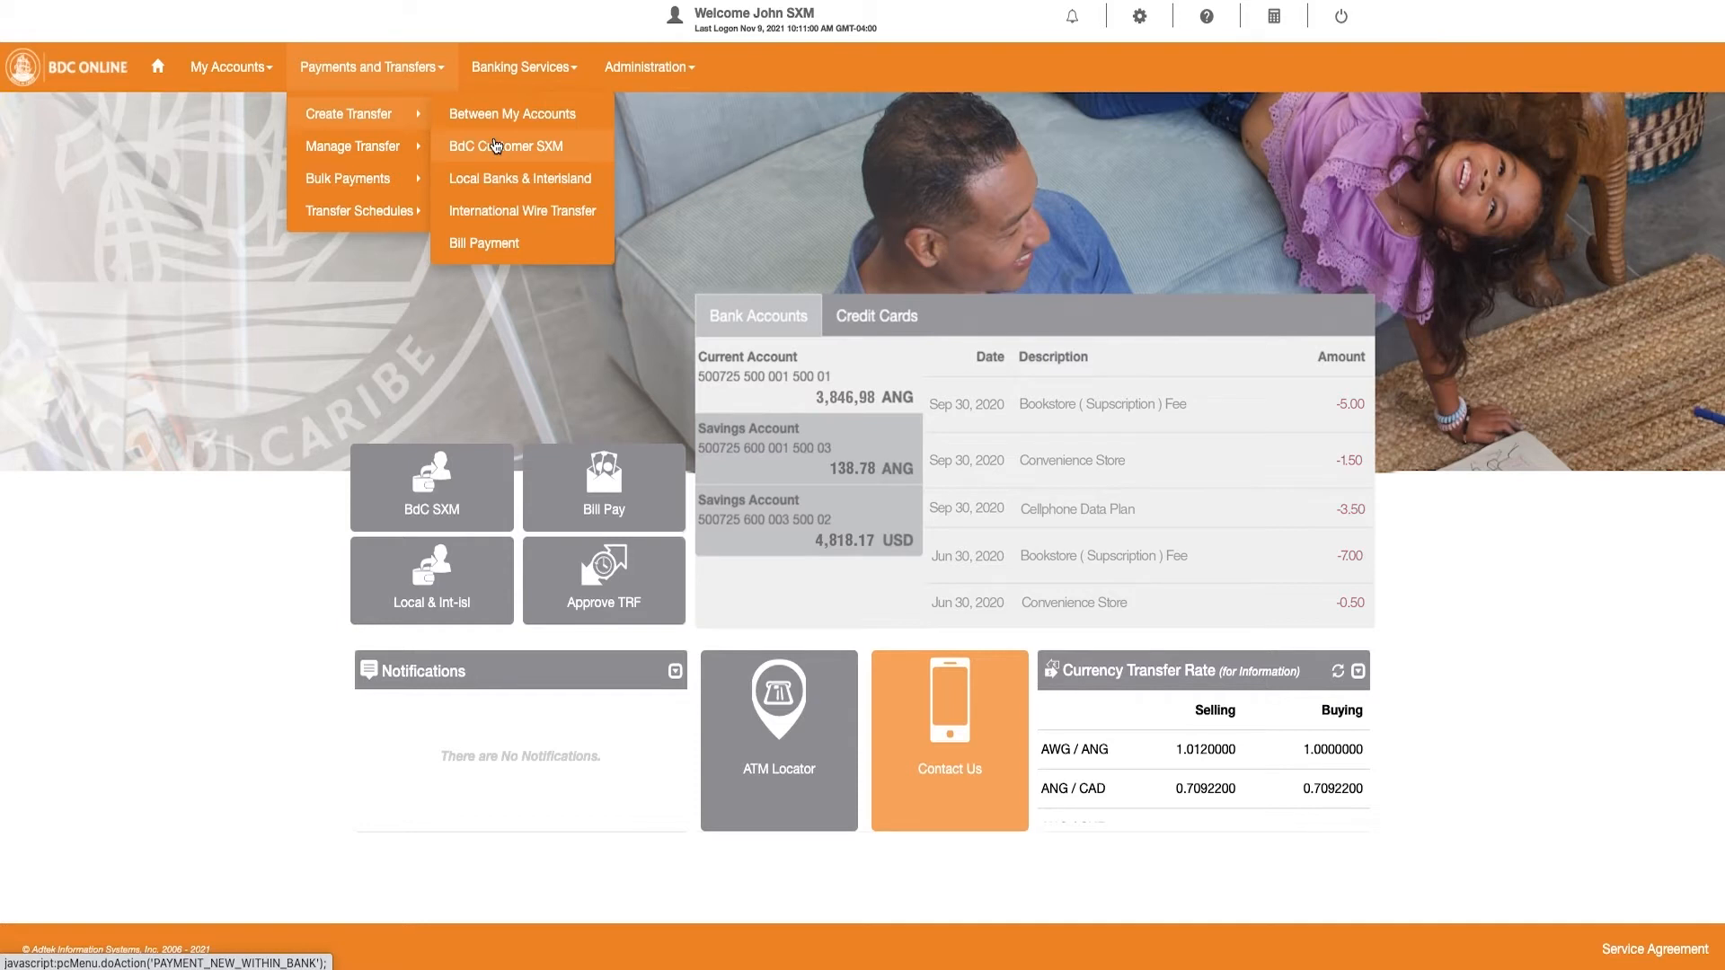
pyautogui.click(506, 145)
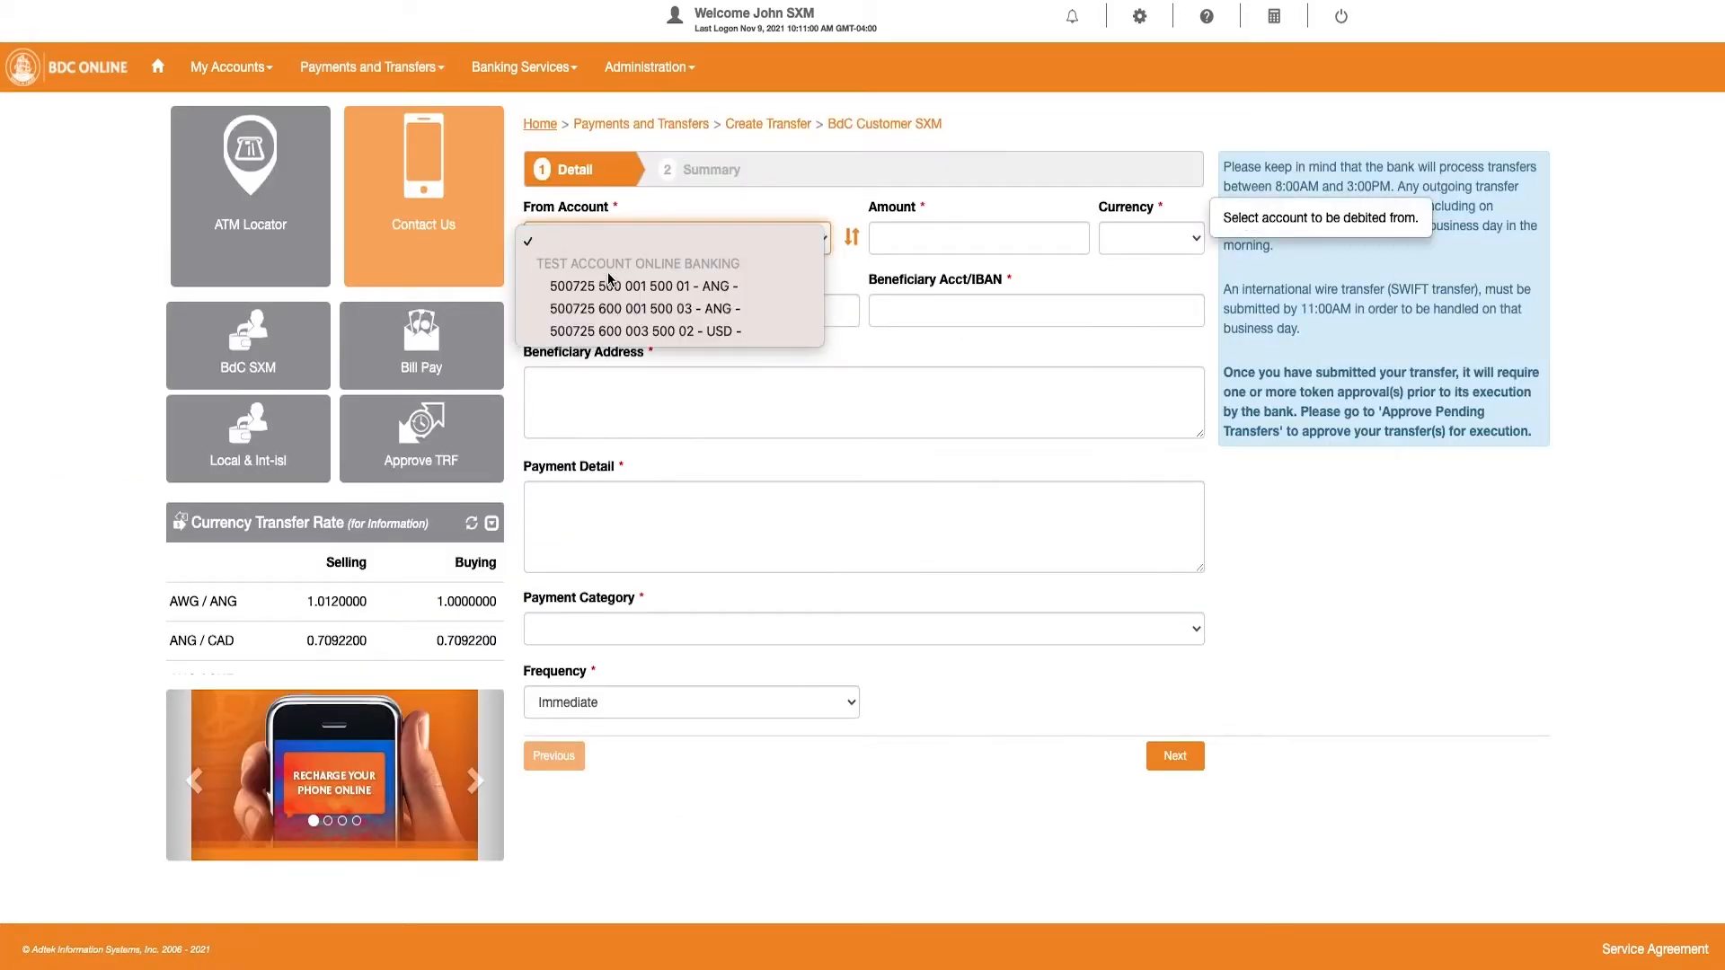
# - Debit the current account ending 500 01 in ANG, beneficiary Dance Academy at Dance Str
pyautogui.click(644, 286)
pyautogui.write('210')
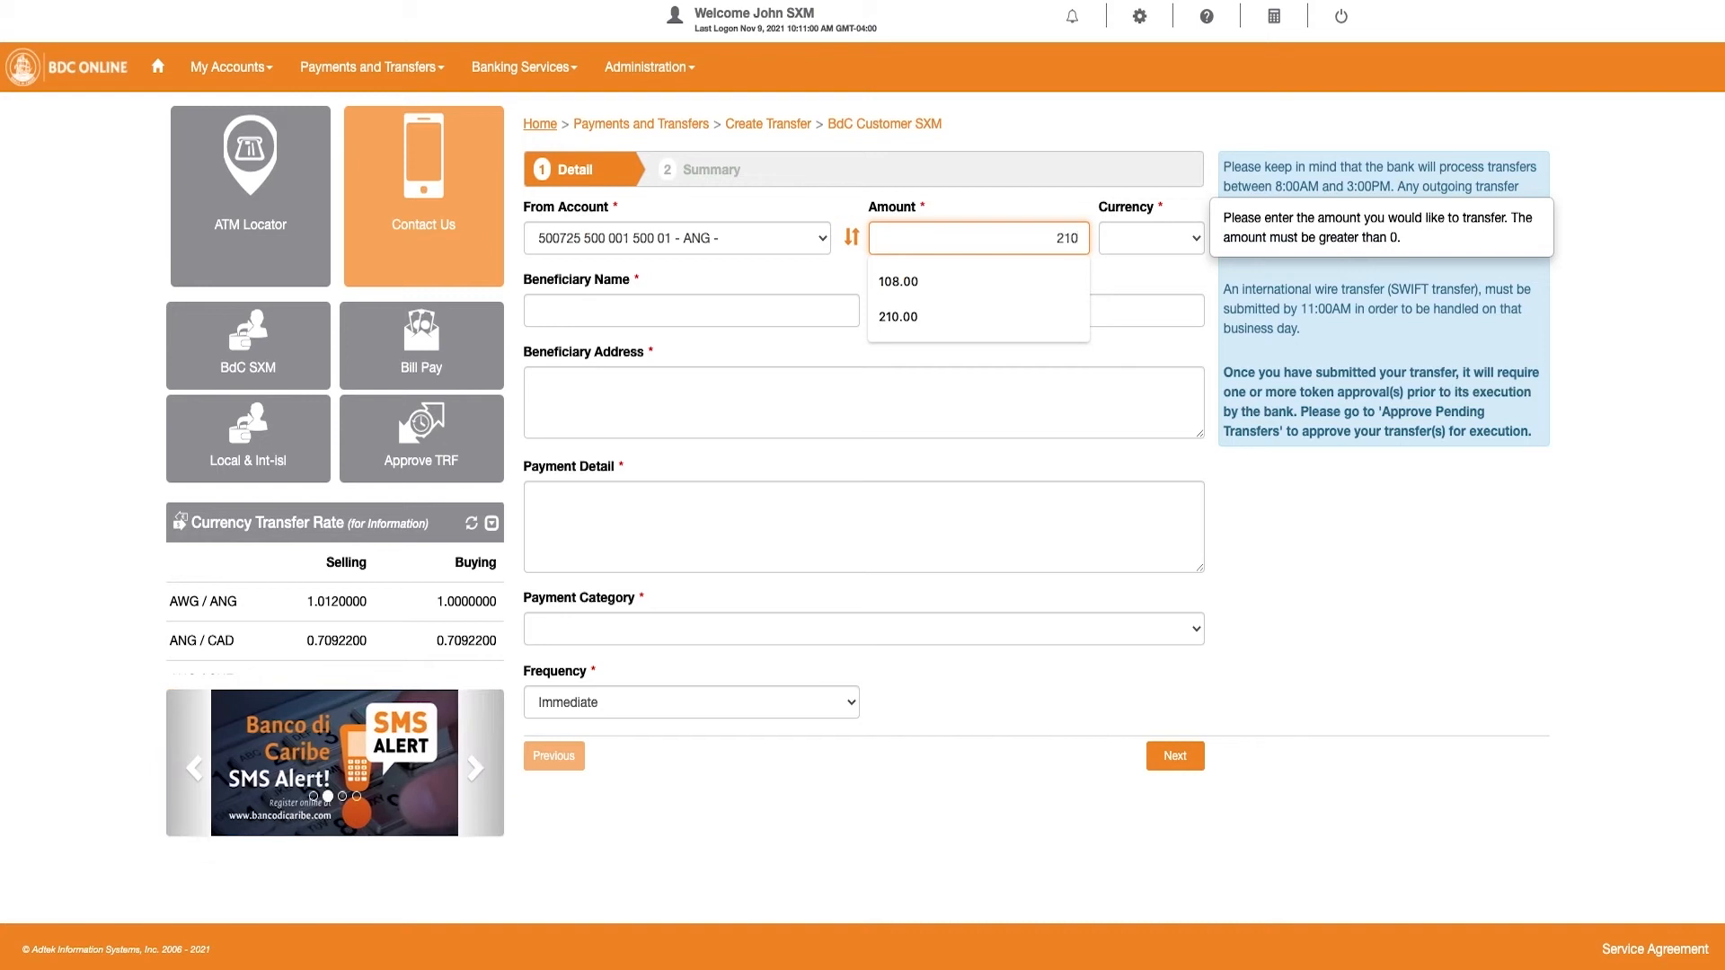
pyautogui.click(1149, 237)
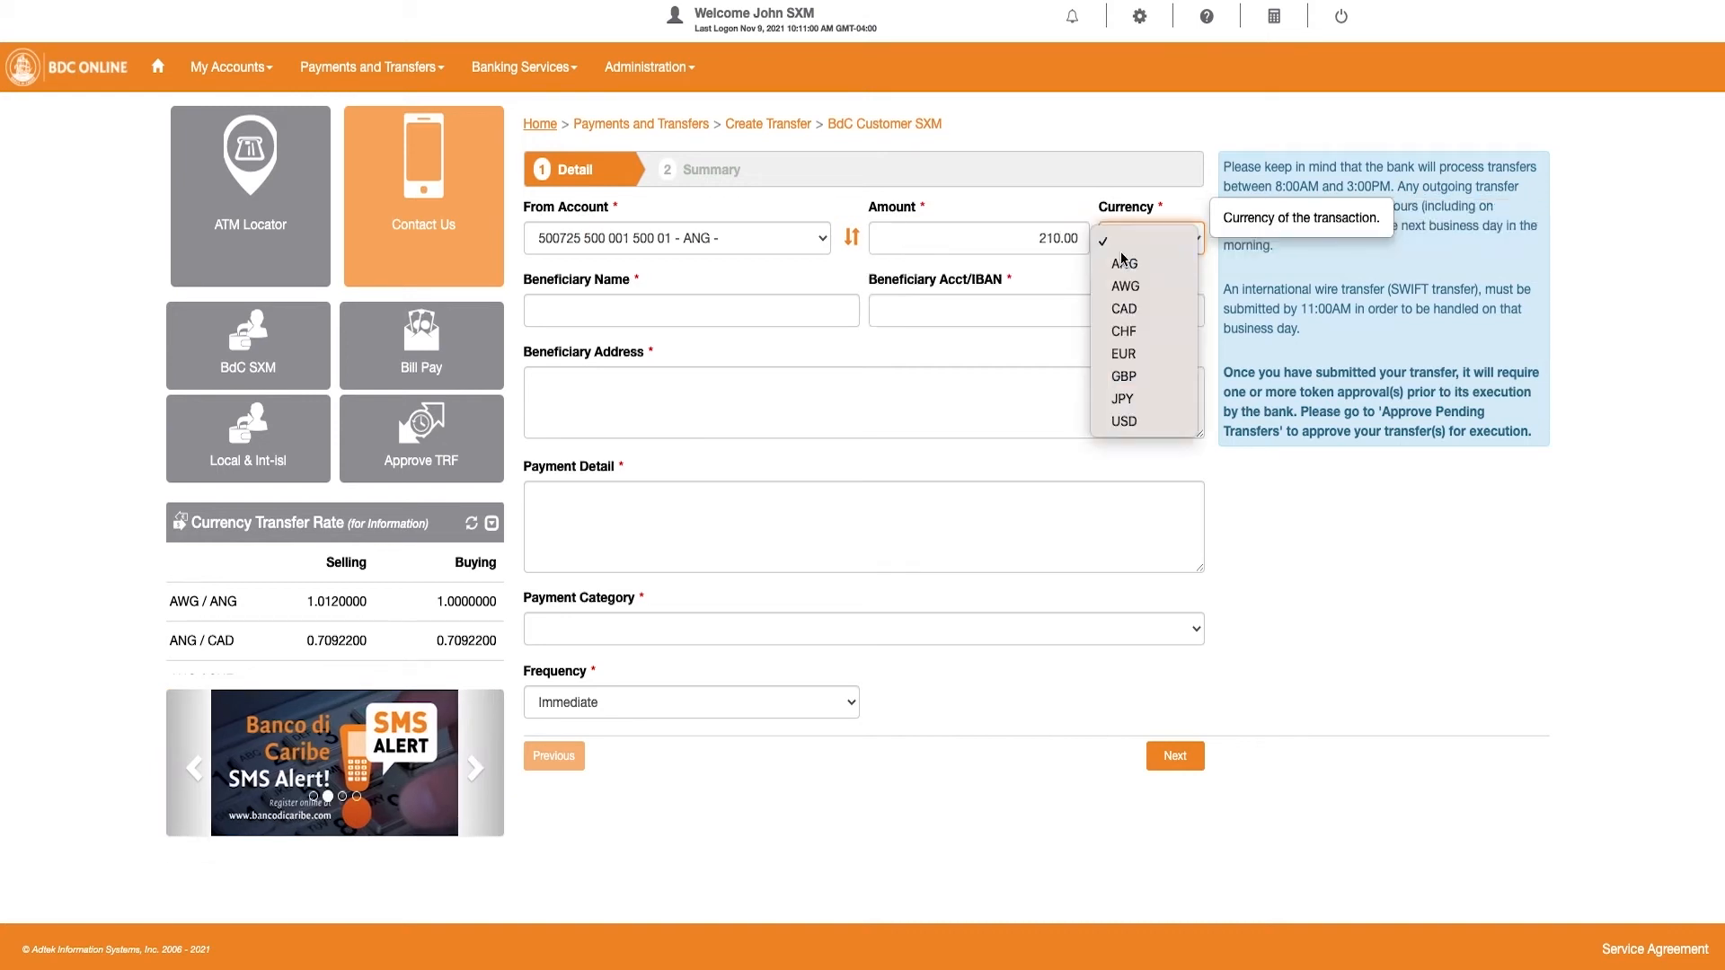
pyautogui.write('Dance Academy N.V.')
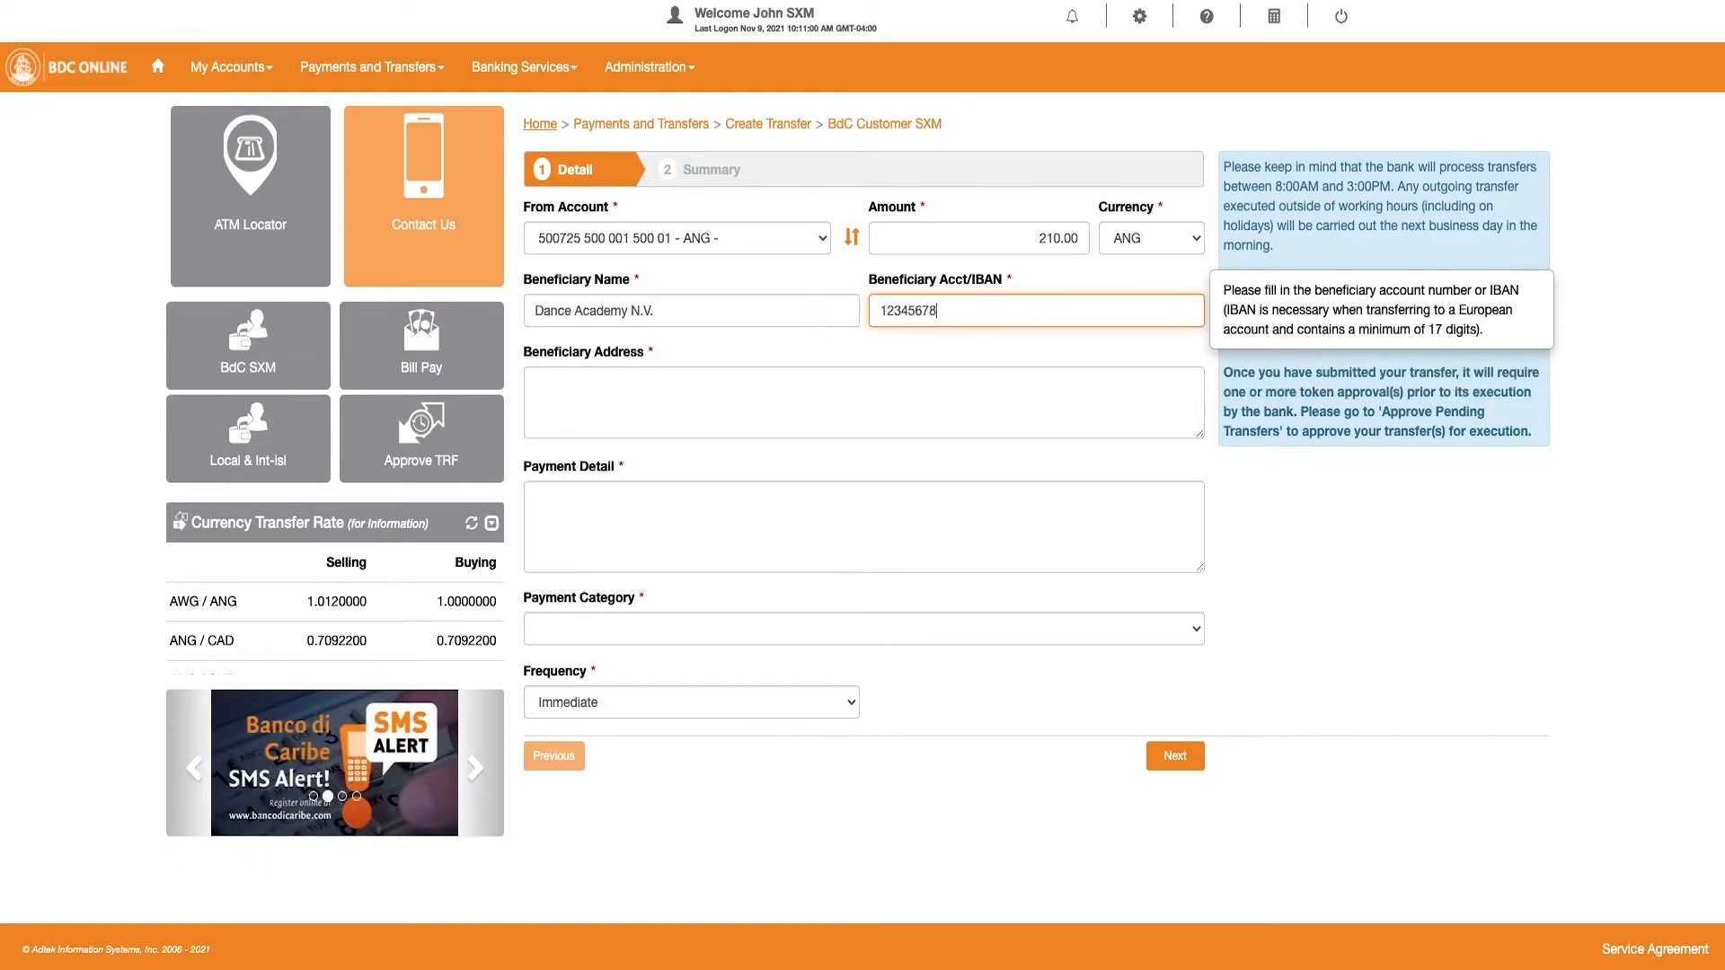
pyautogui.write('Dance Str')
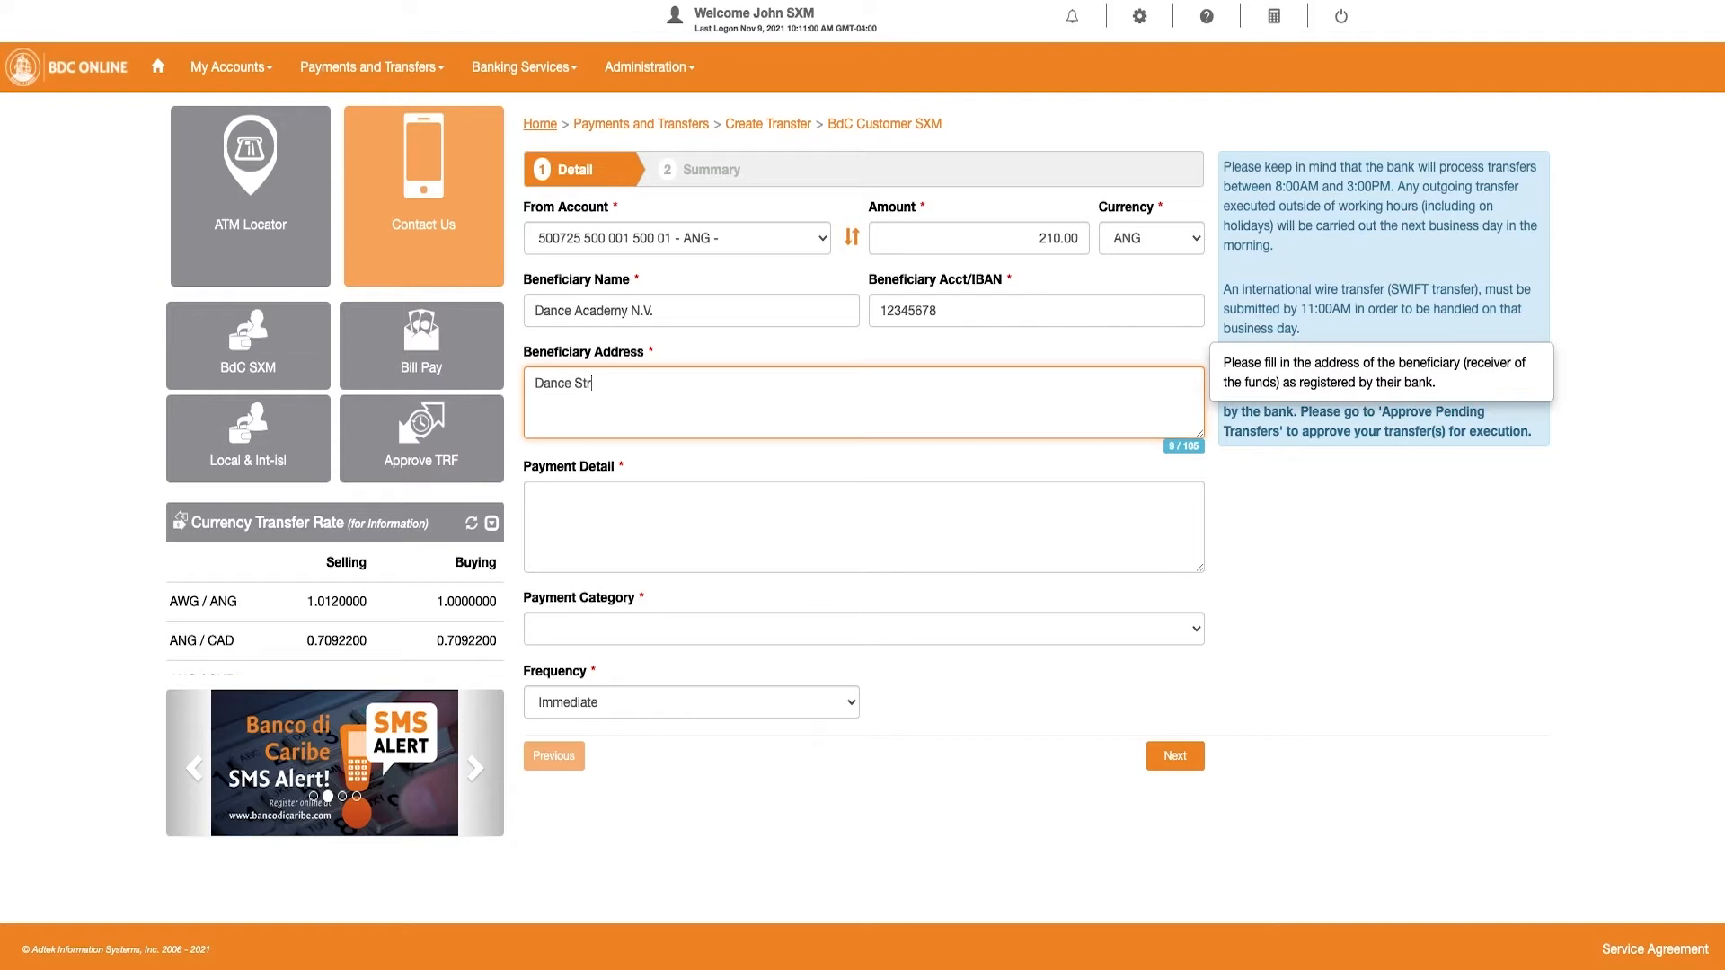
# - Enter payment detail 'Inv nr 12345-67 Ballet Class Monthly Subscript' and the category
pyautogui.write('Inv')
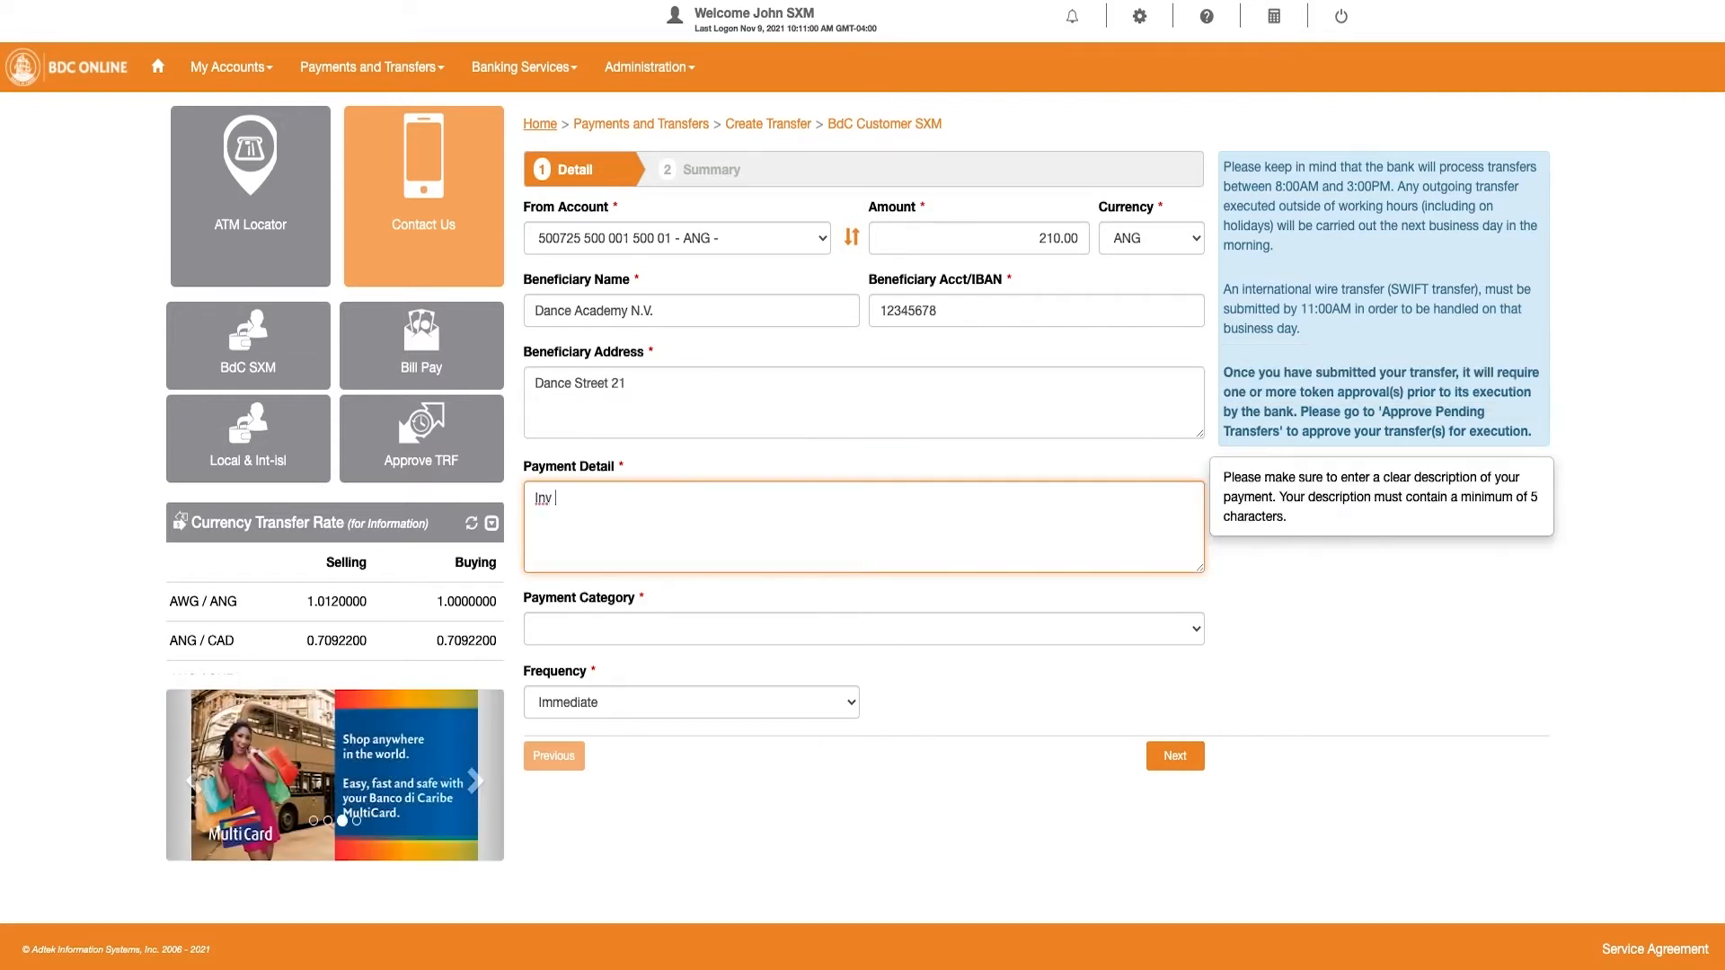
pyautogui.write('nr 12345-67')
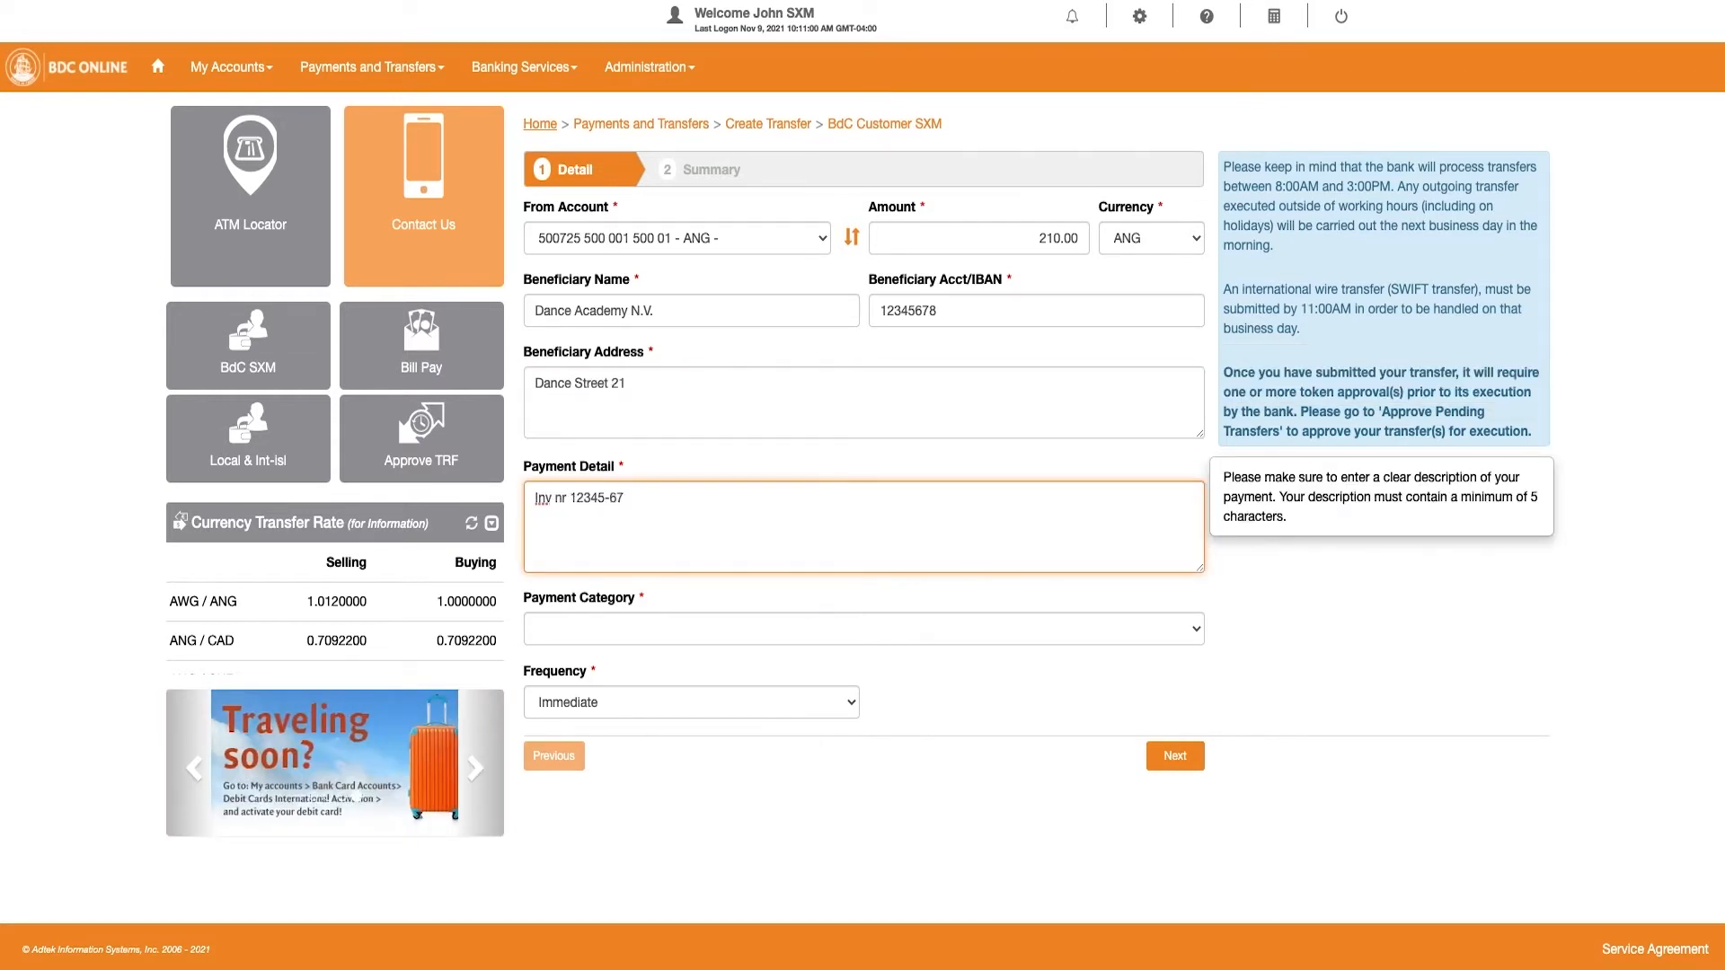
pyautogui.write('Ballet Class')
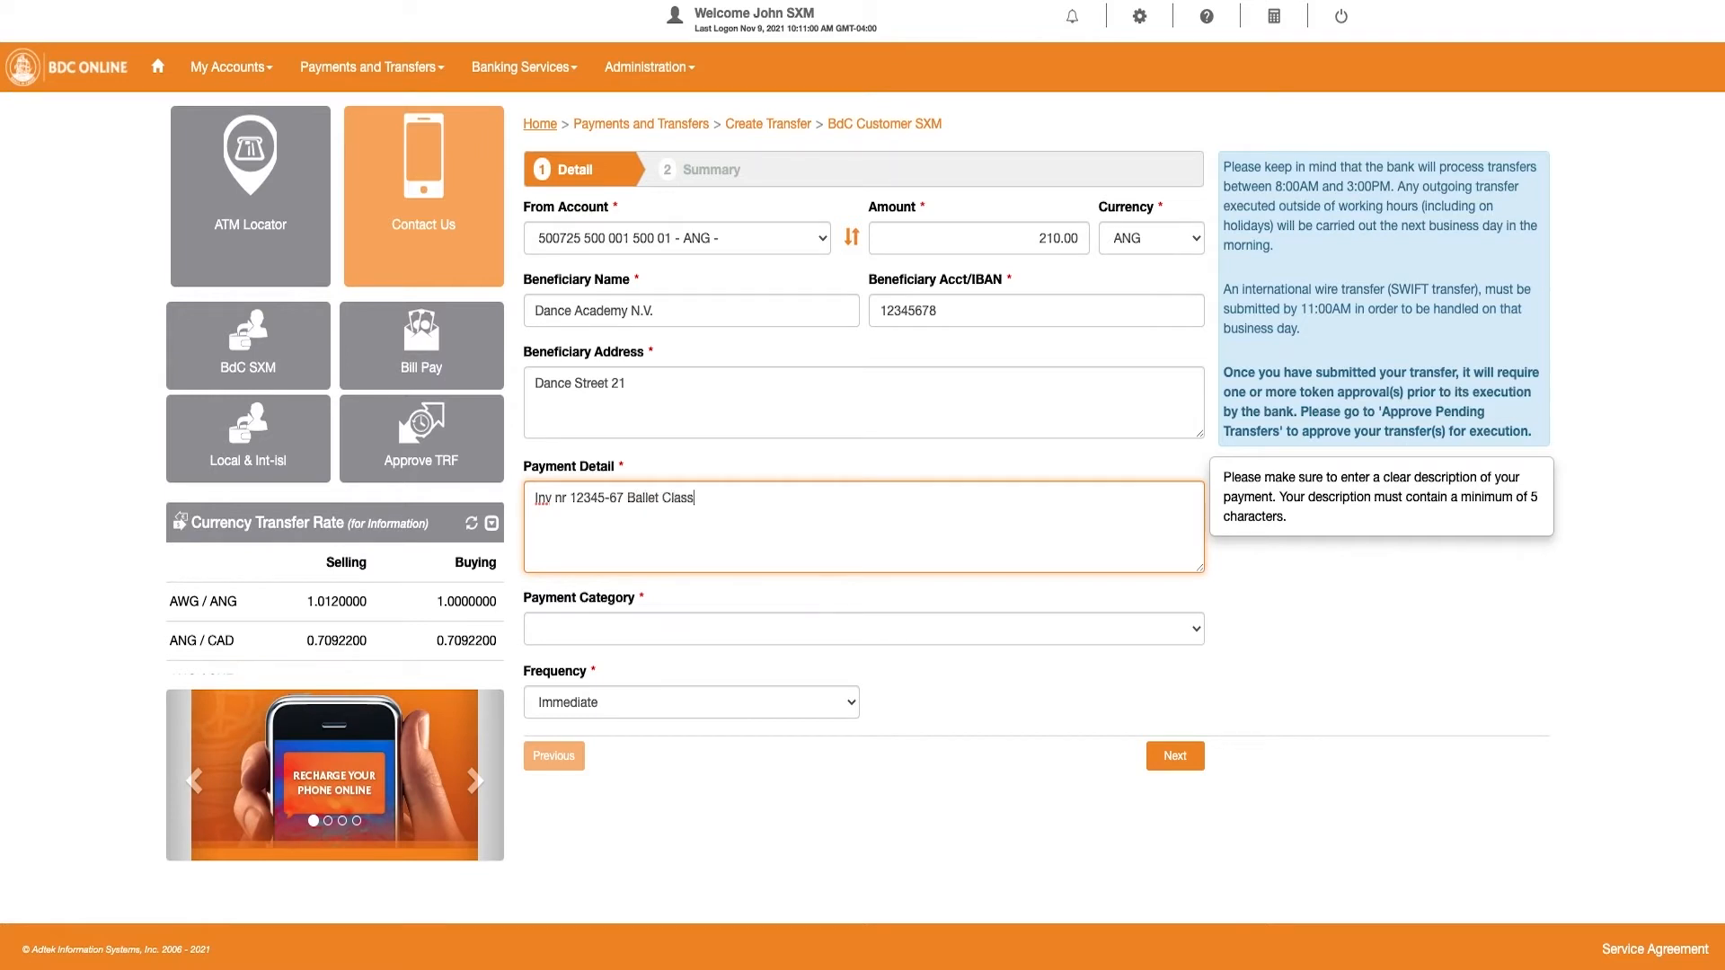
pyautogui.write('Monthly Subscription')
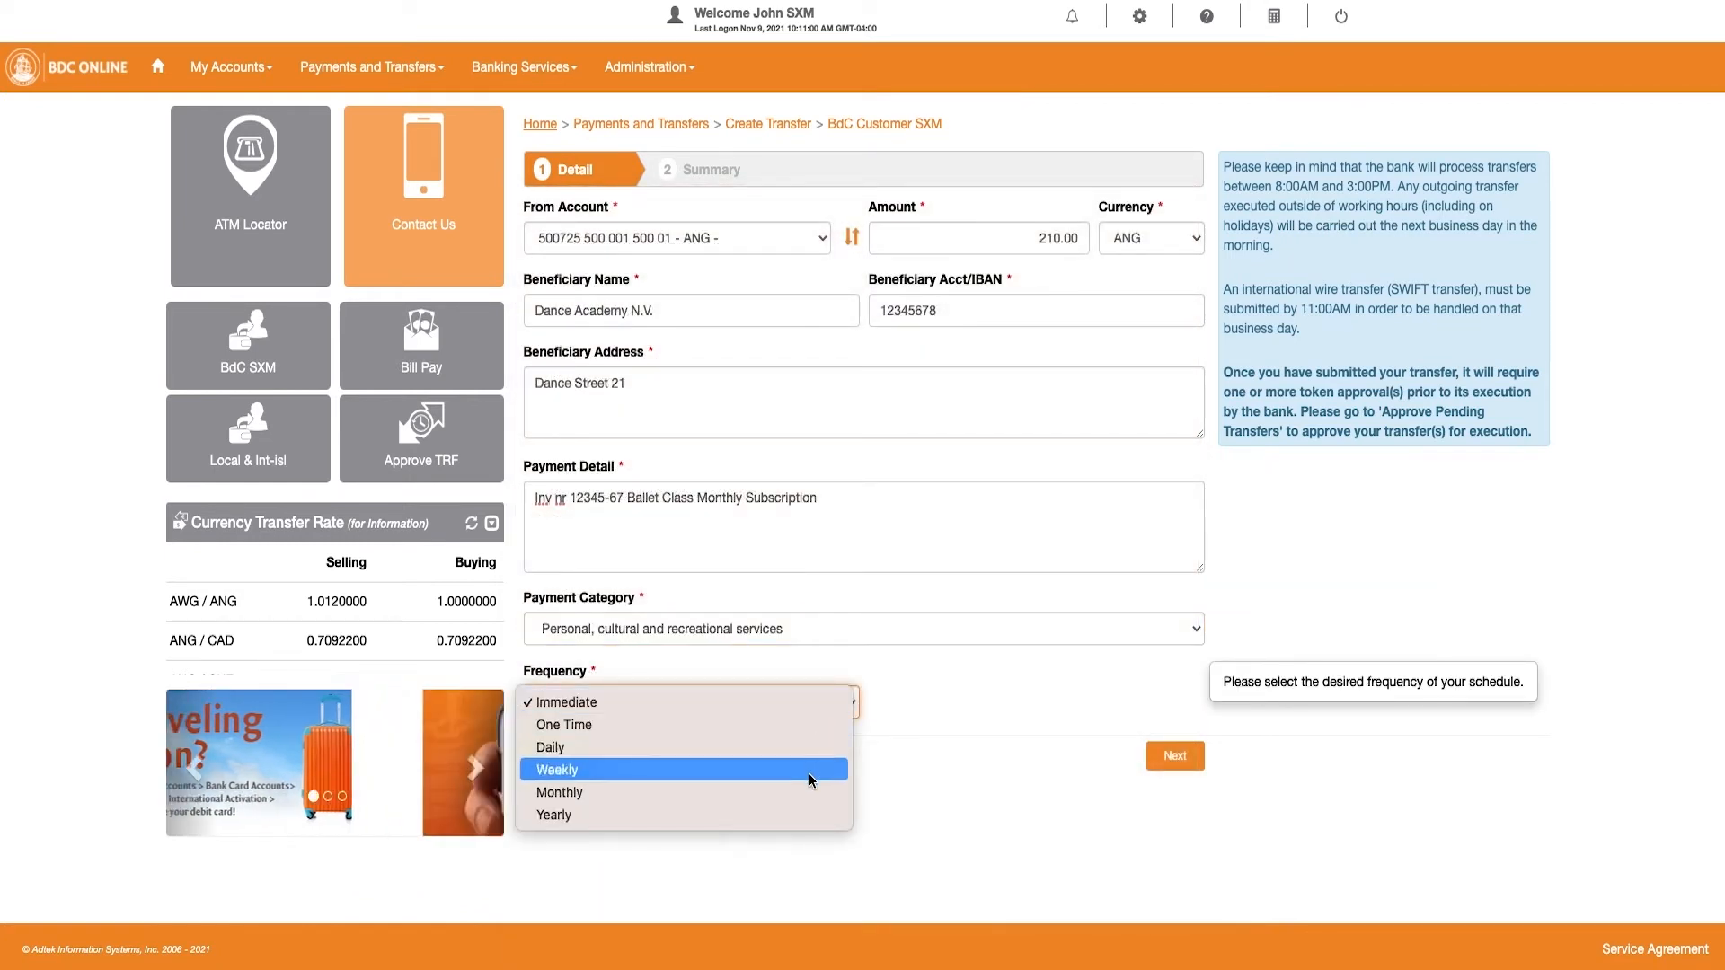
# - Make it a monthly 'Ballet Su' schedule starting 18-11-2021 with no end date
pyautogui.click(559, 793)
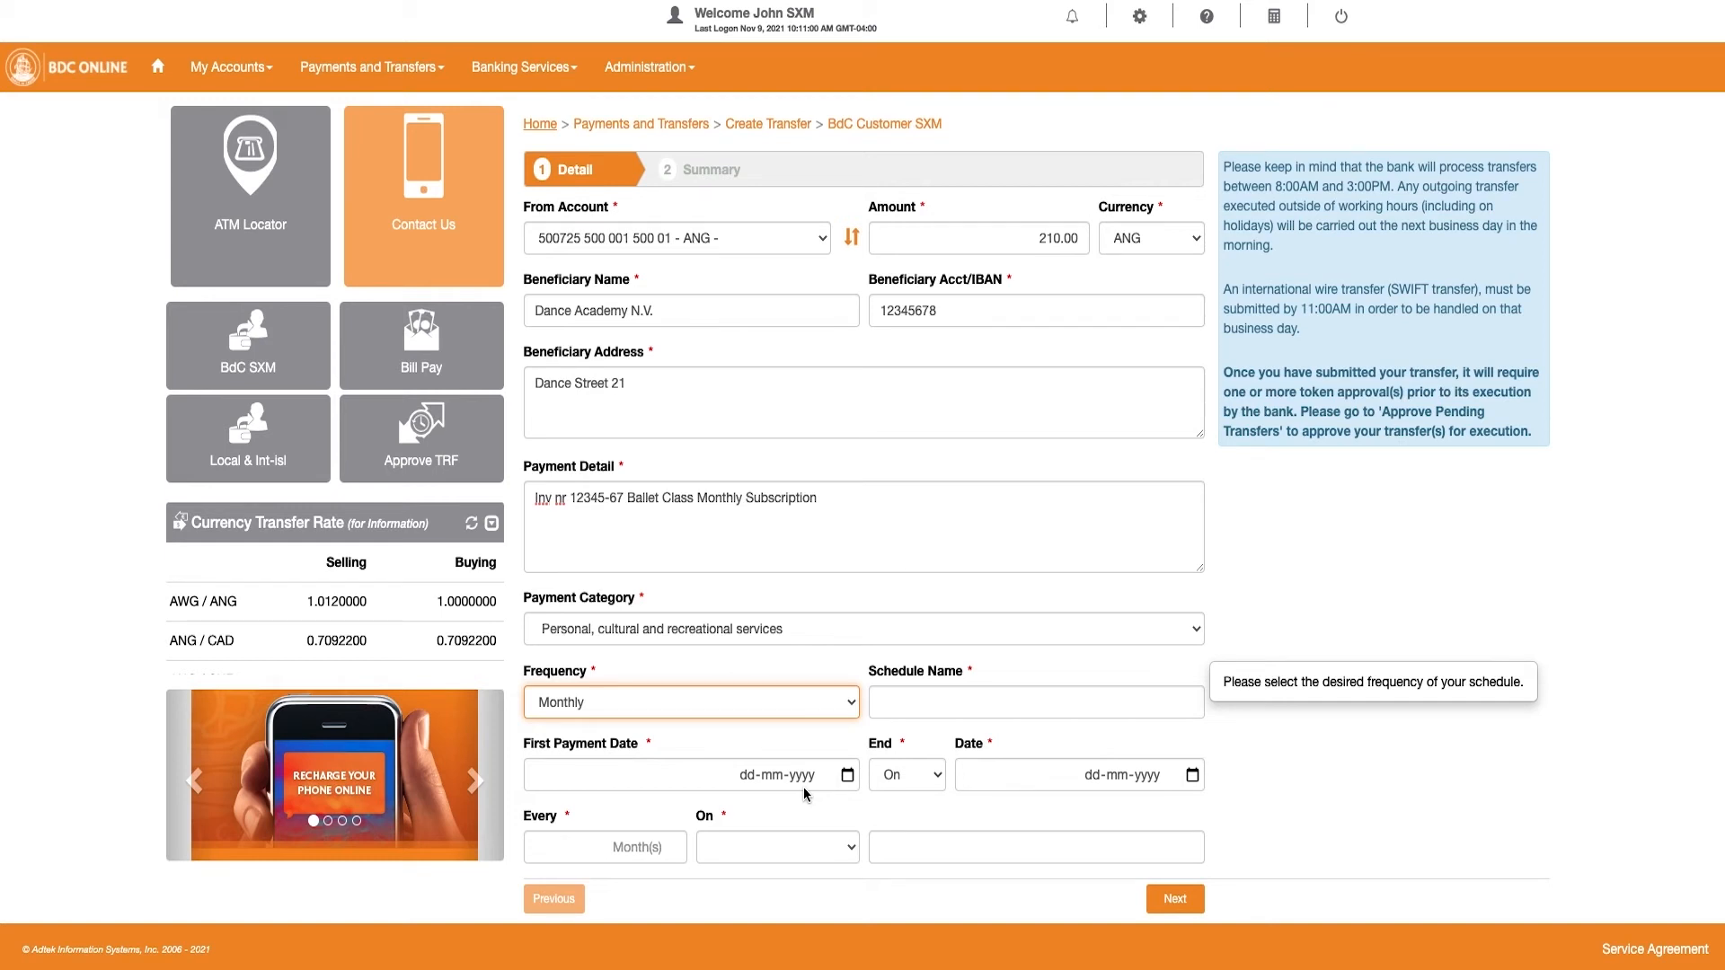
pyautogui.click(1035, 702)
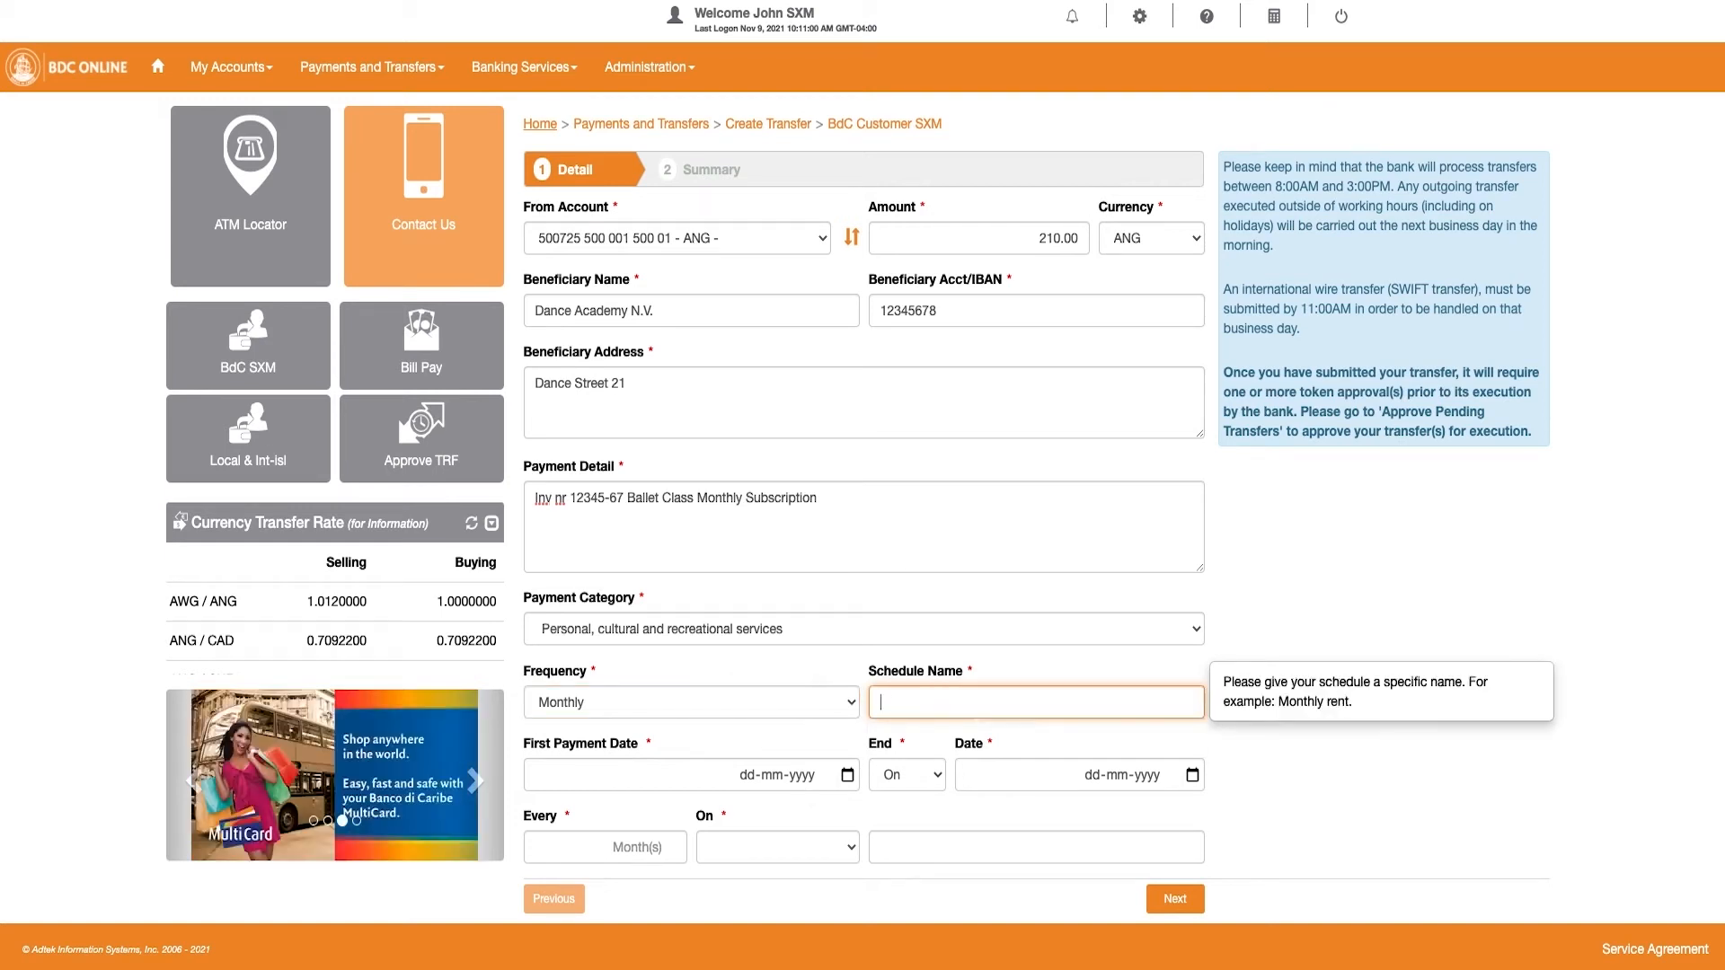
pyautogui.write('Ballet Subscription')
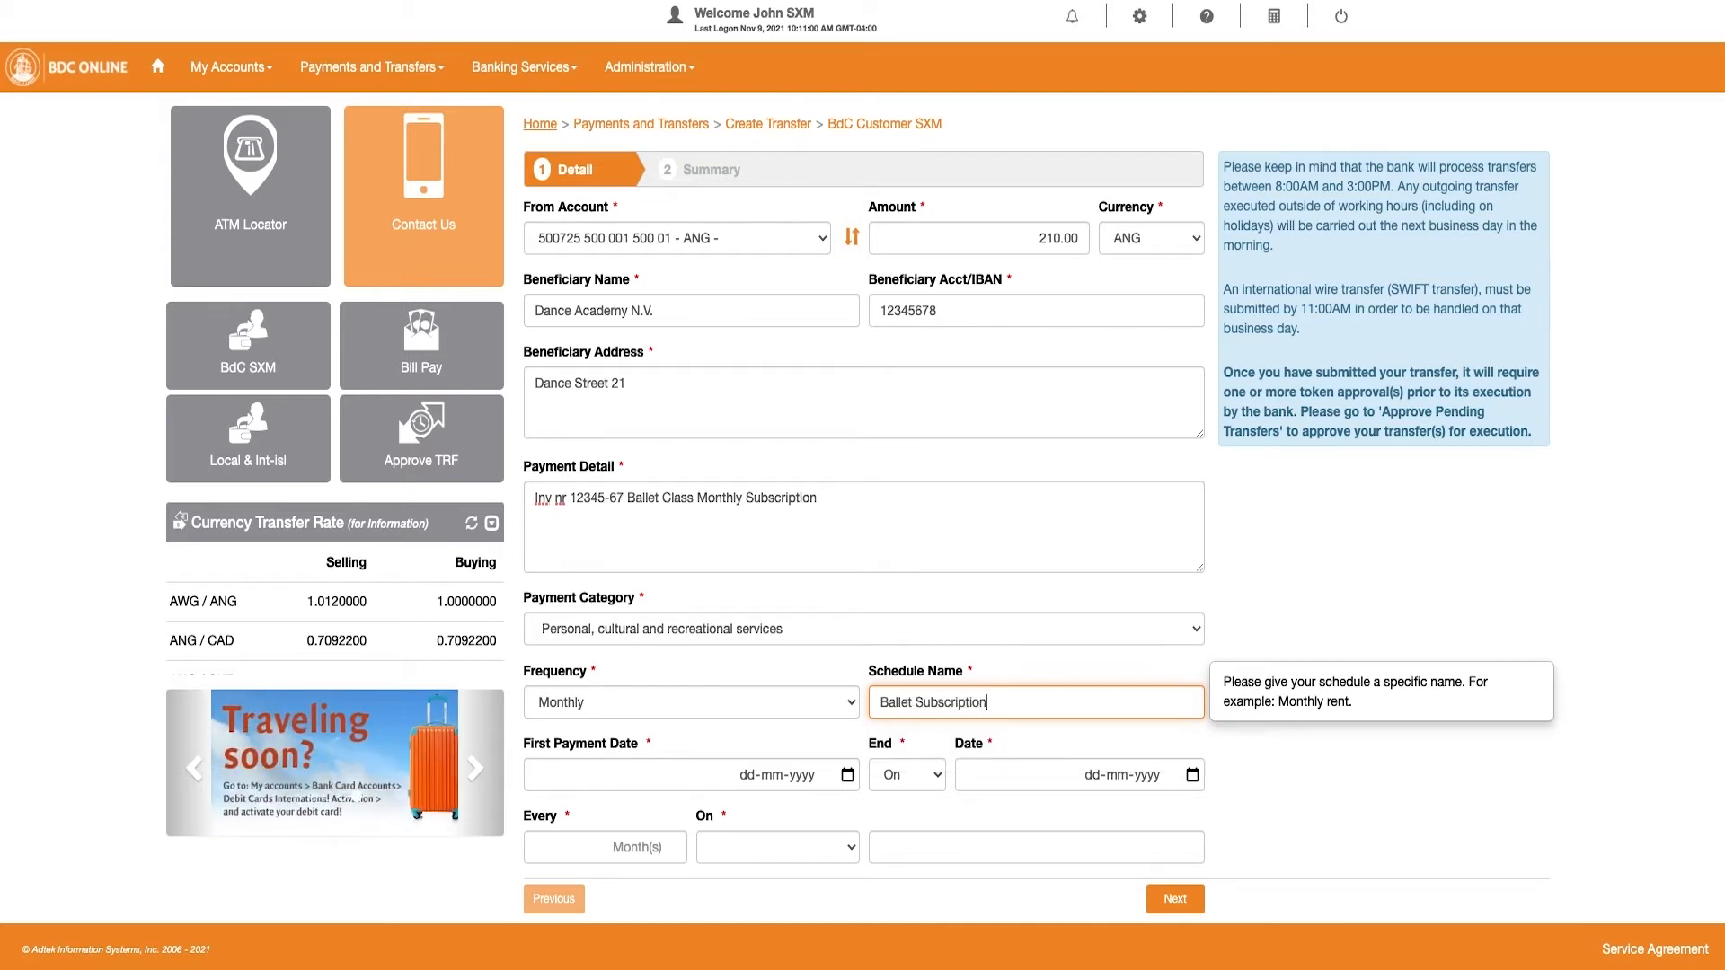
pyautogui.click(690, 775)
pyautogui.write('18-11-2021')
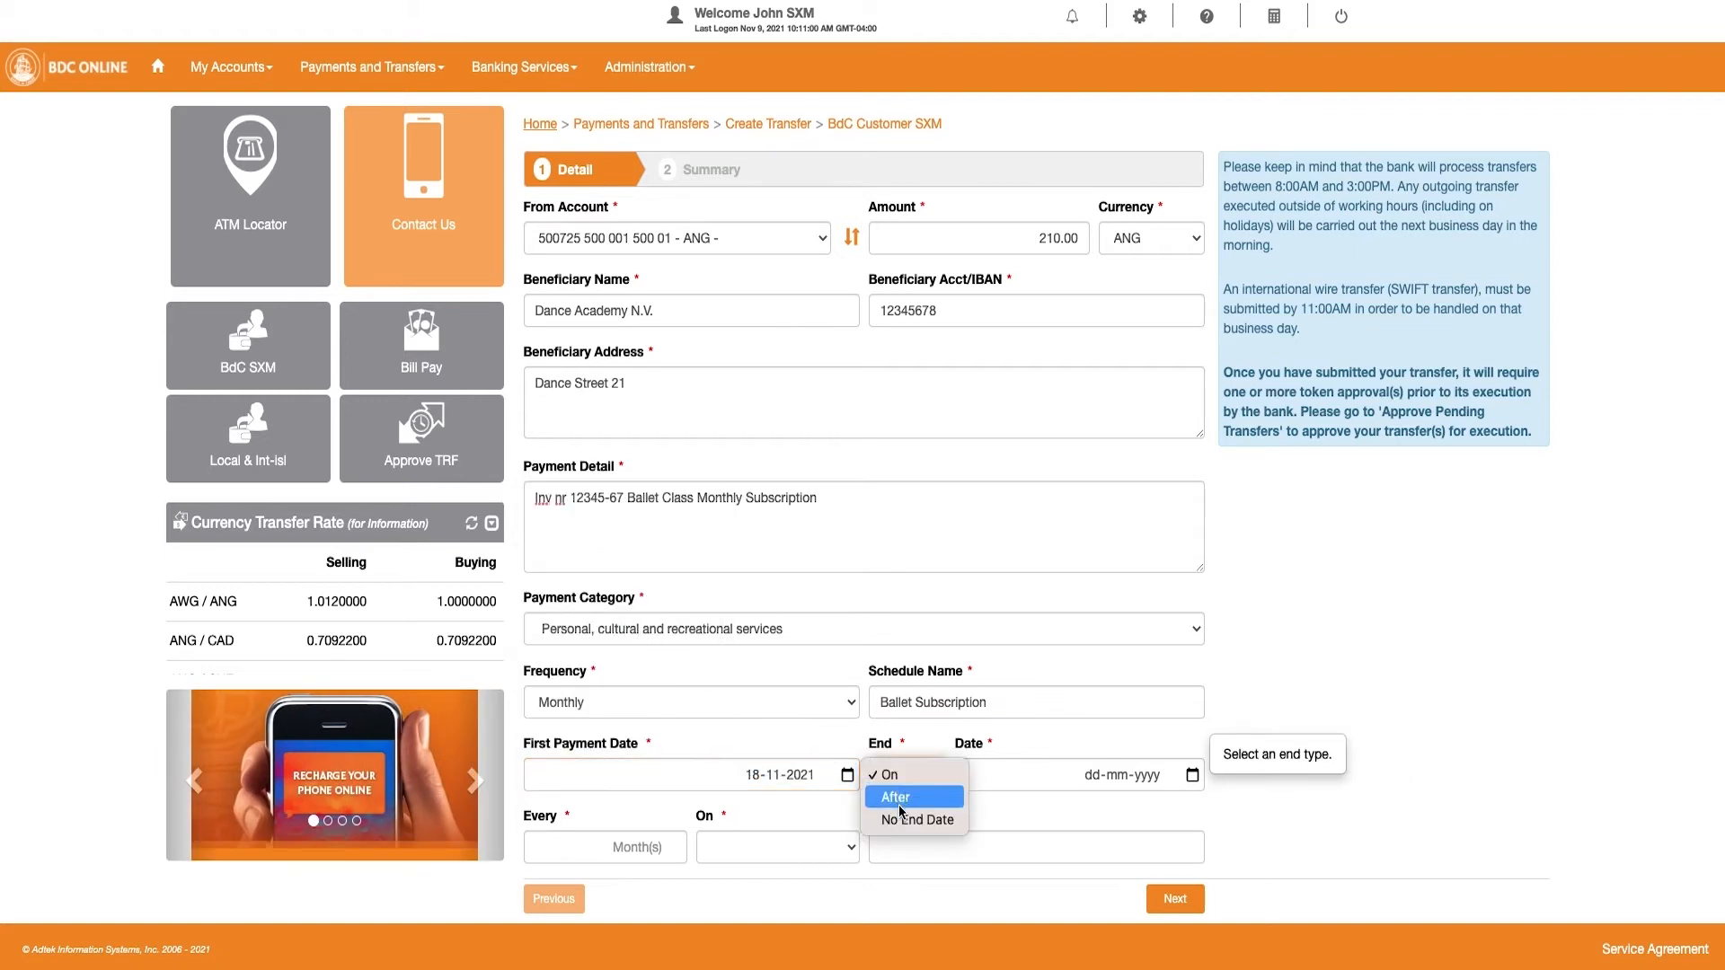
pyautogui.click(914, 820)
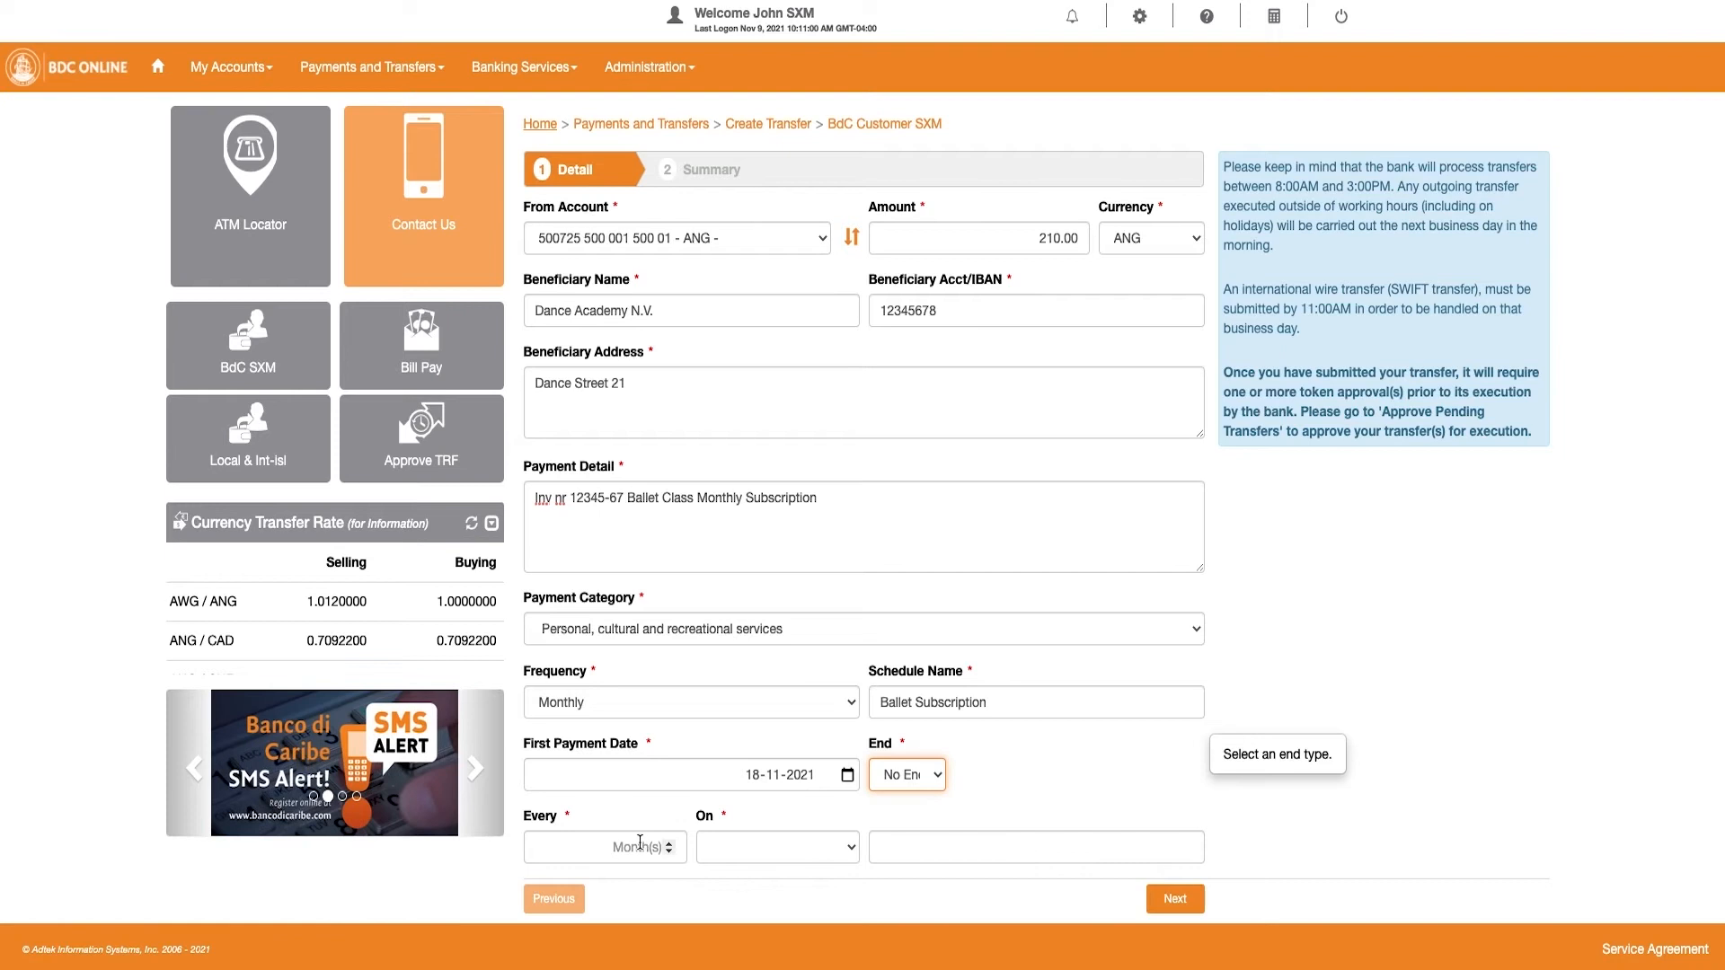
# - Pay every 1 month on day 18 and proceed to the transfer summary
pyautogui.click(604, 847)
pyautogui.write('1')
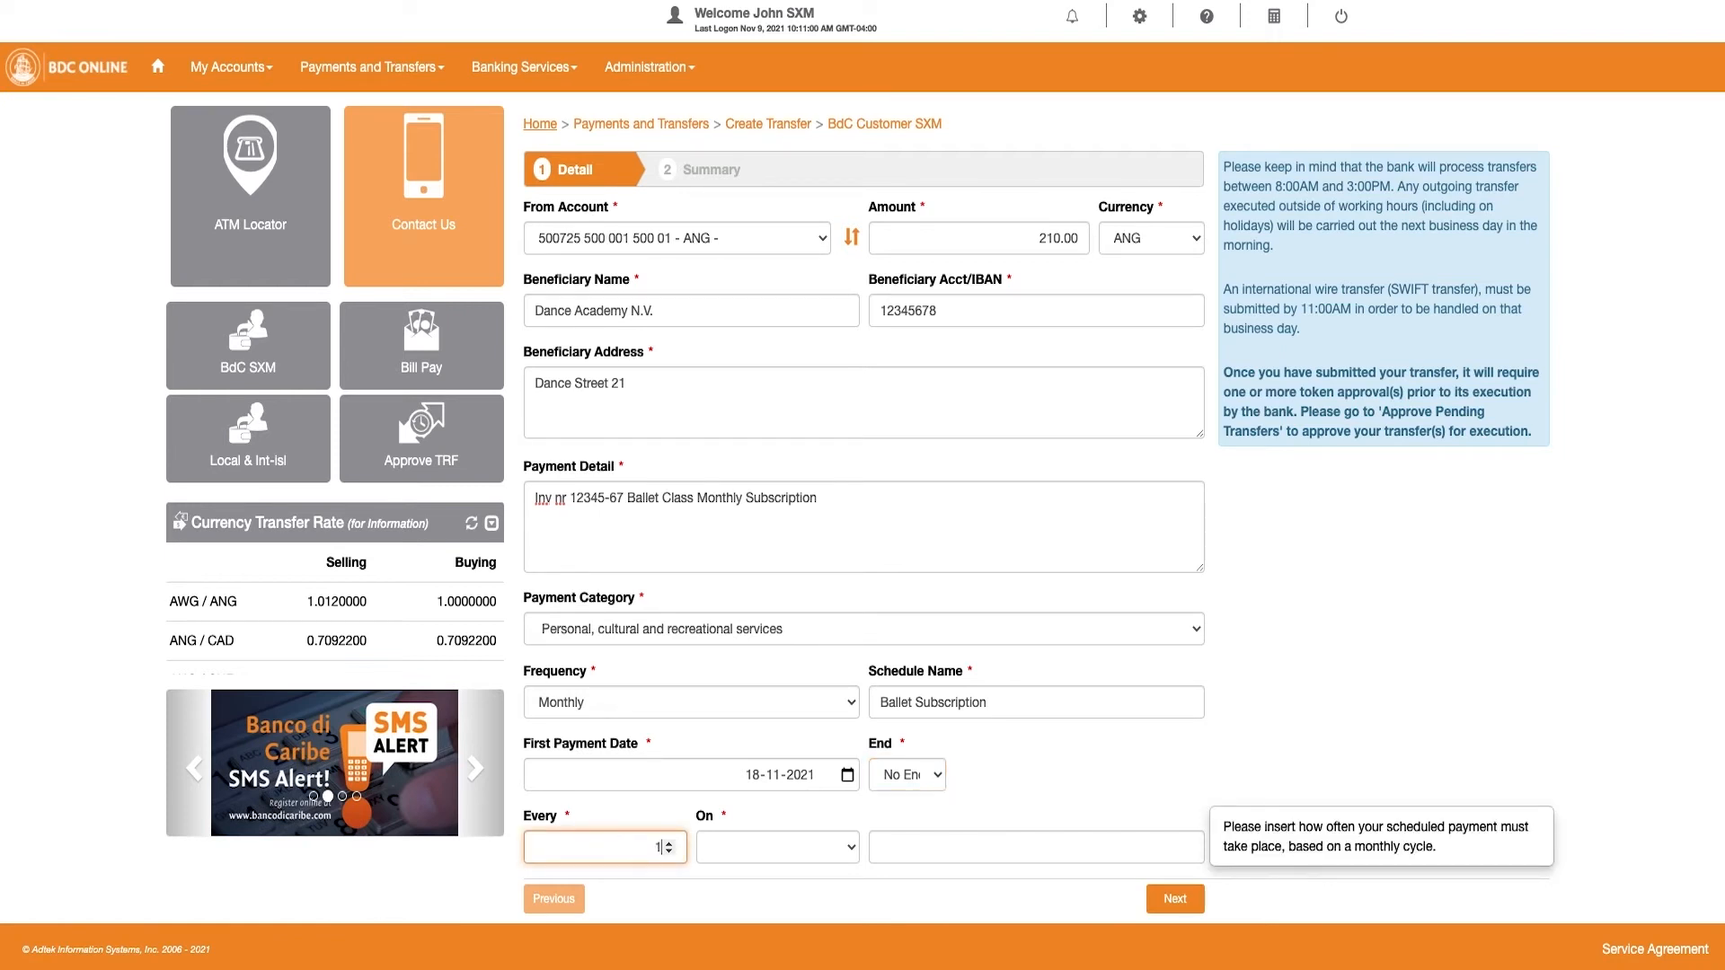
pyautogui.click(776, 846)
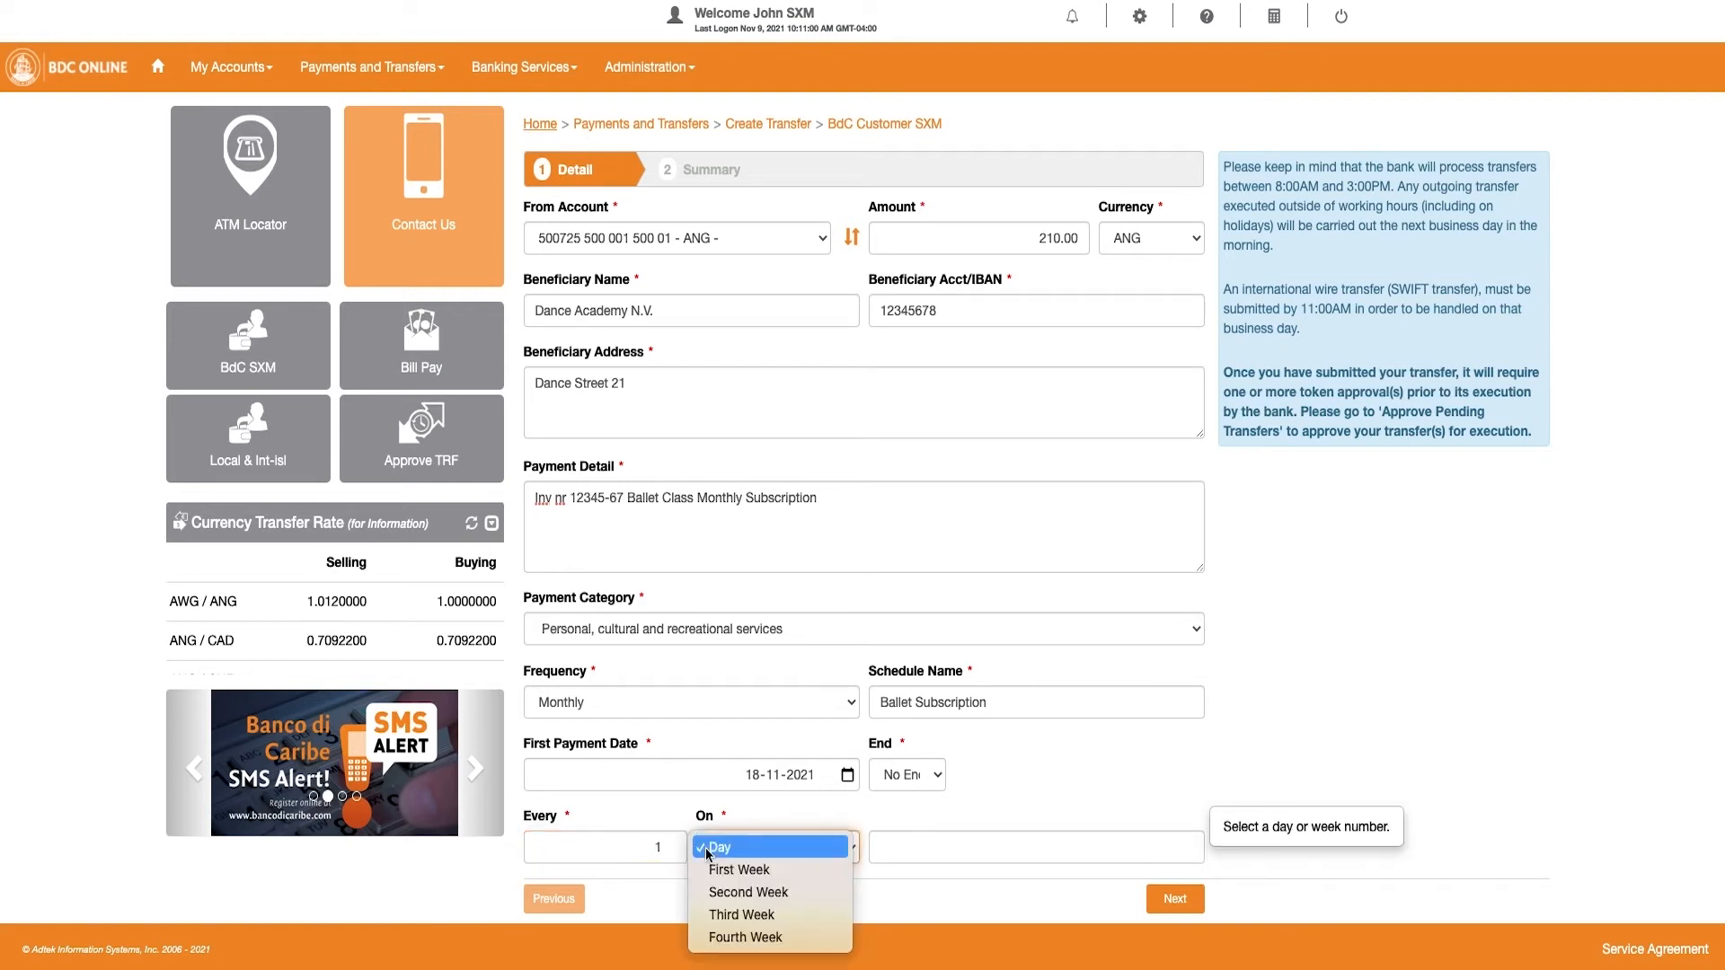
pyautogui.click(717, 846)
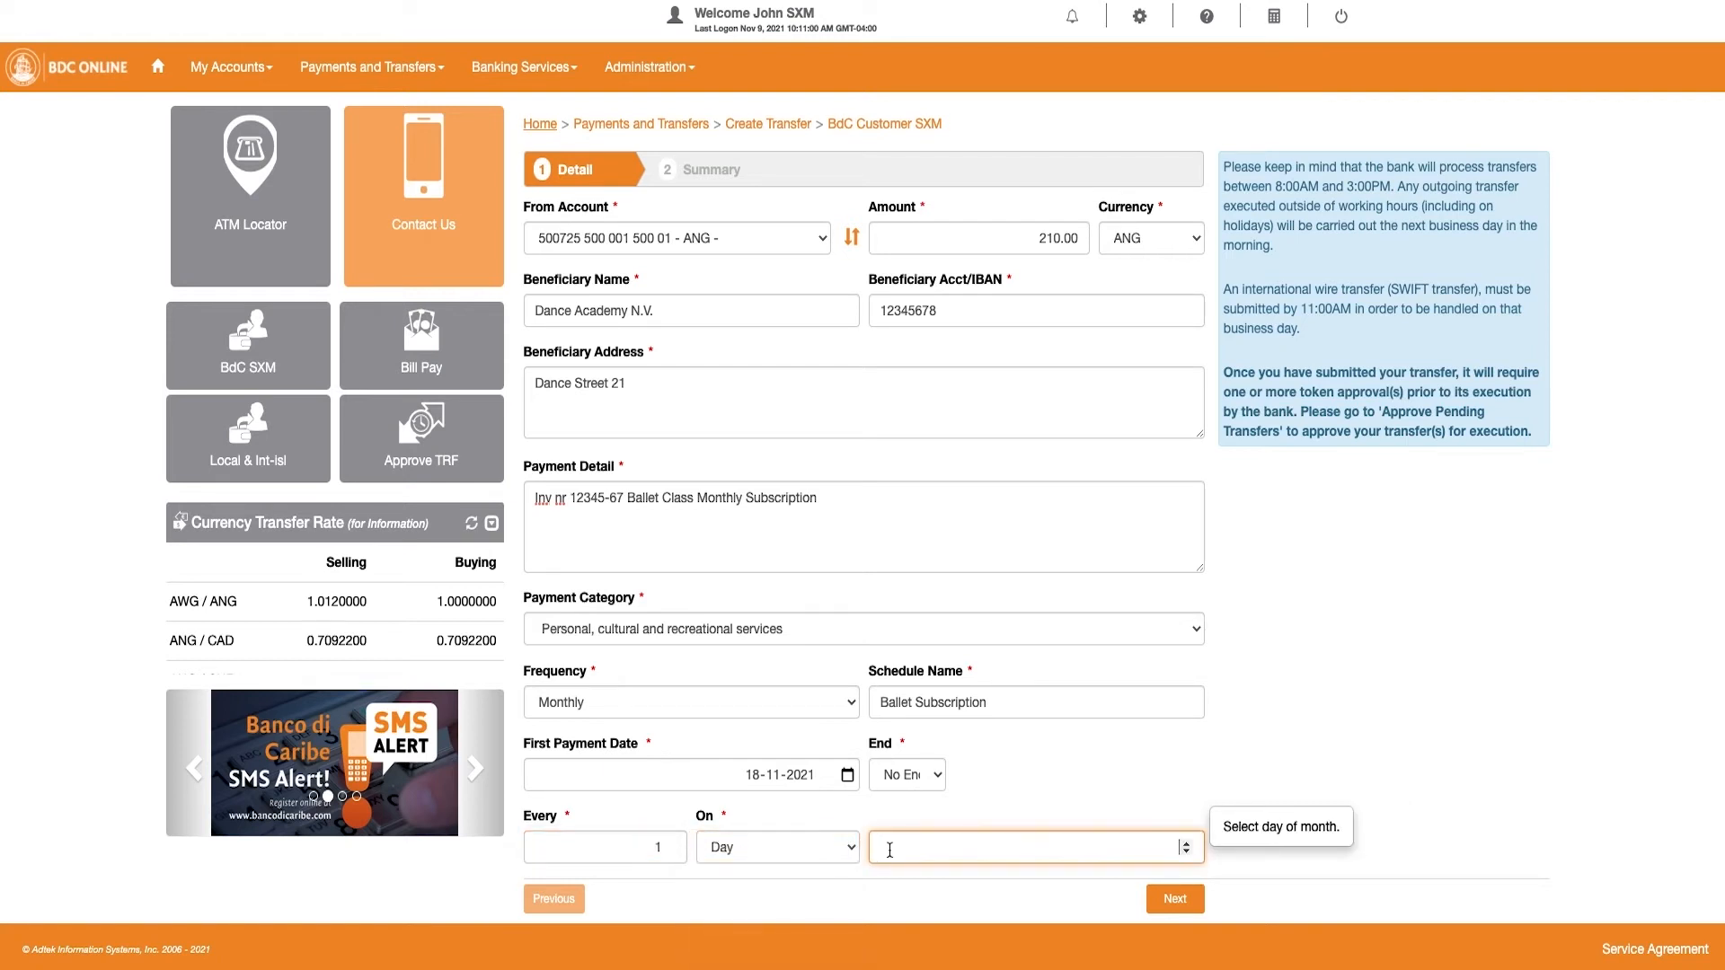
pyautogui.write('18')
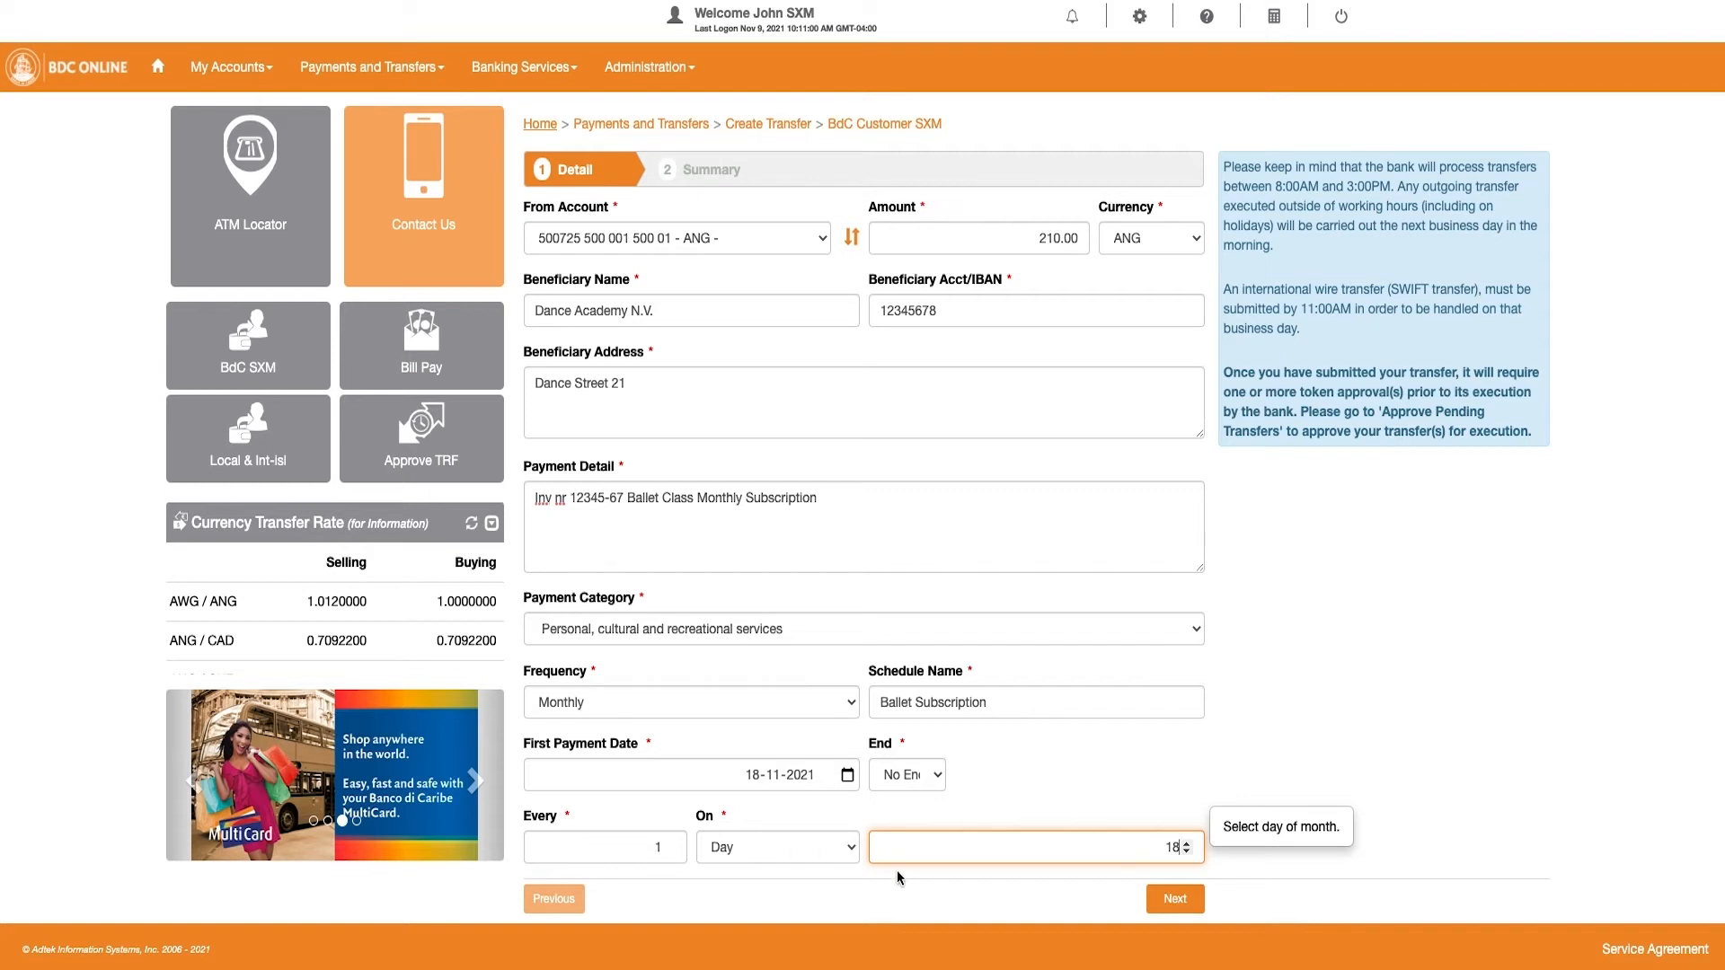
pyautogui.click(1173, 898)
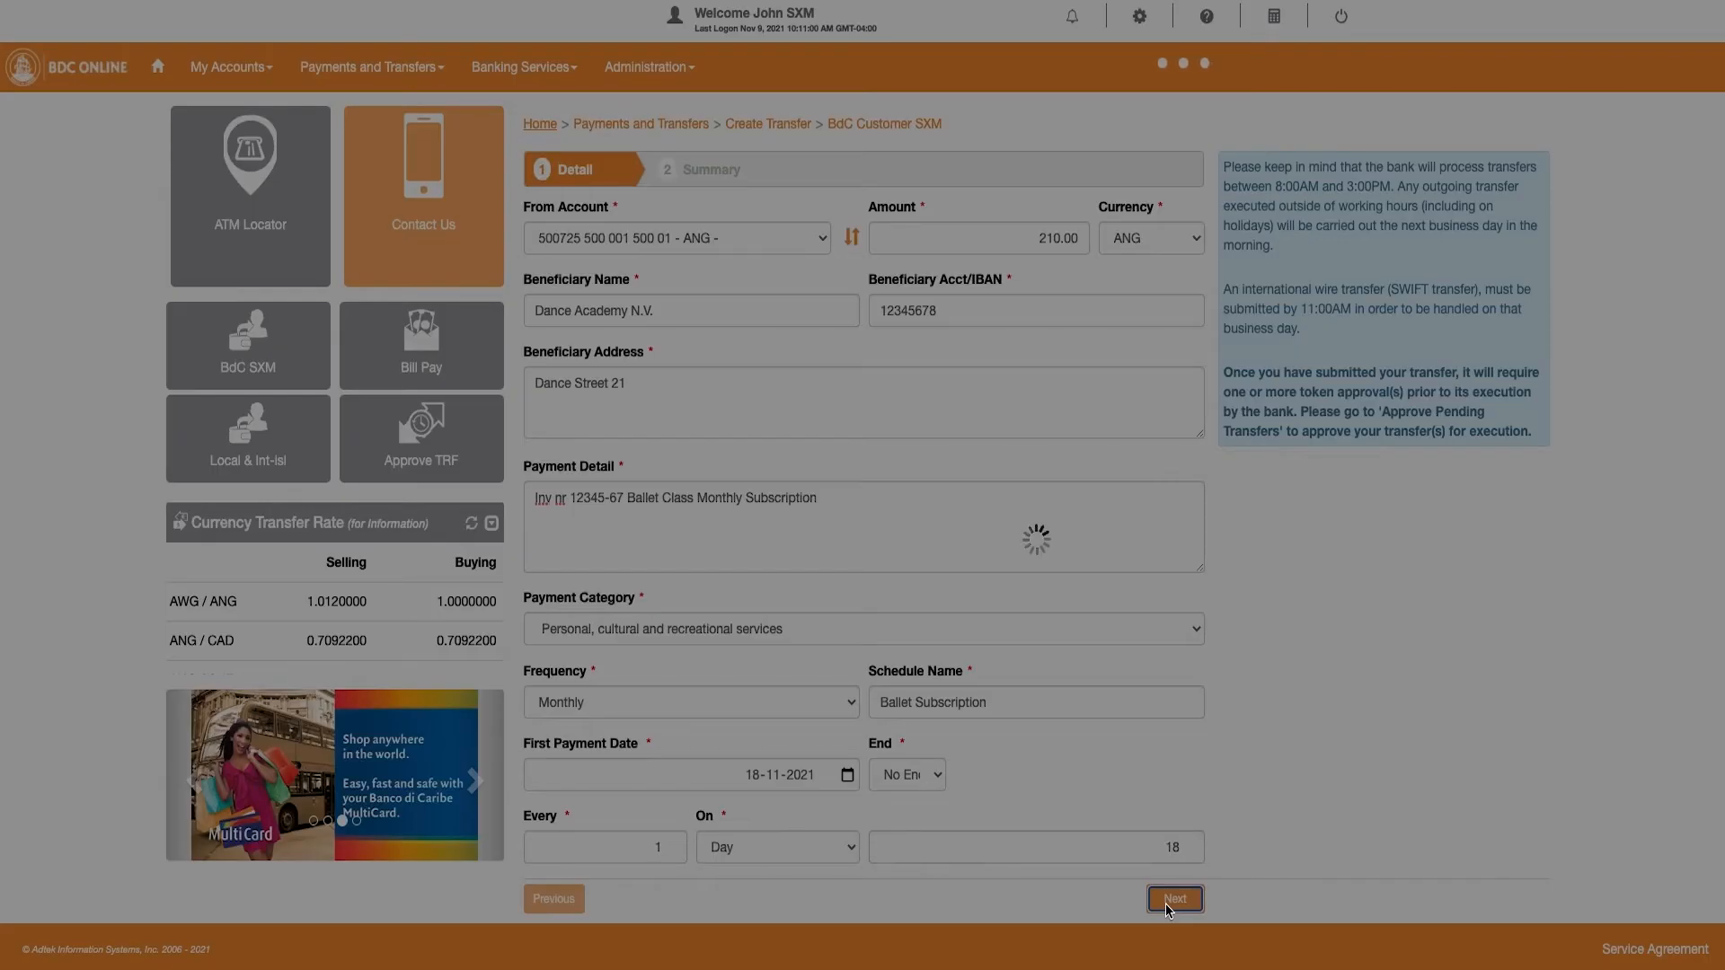
pyautogui.click(1174, 898)
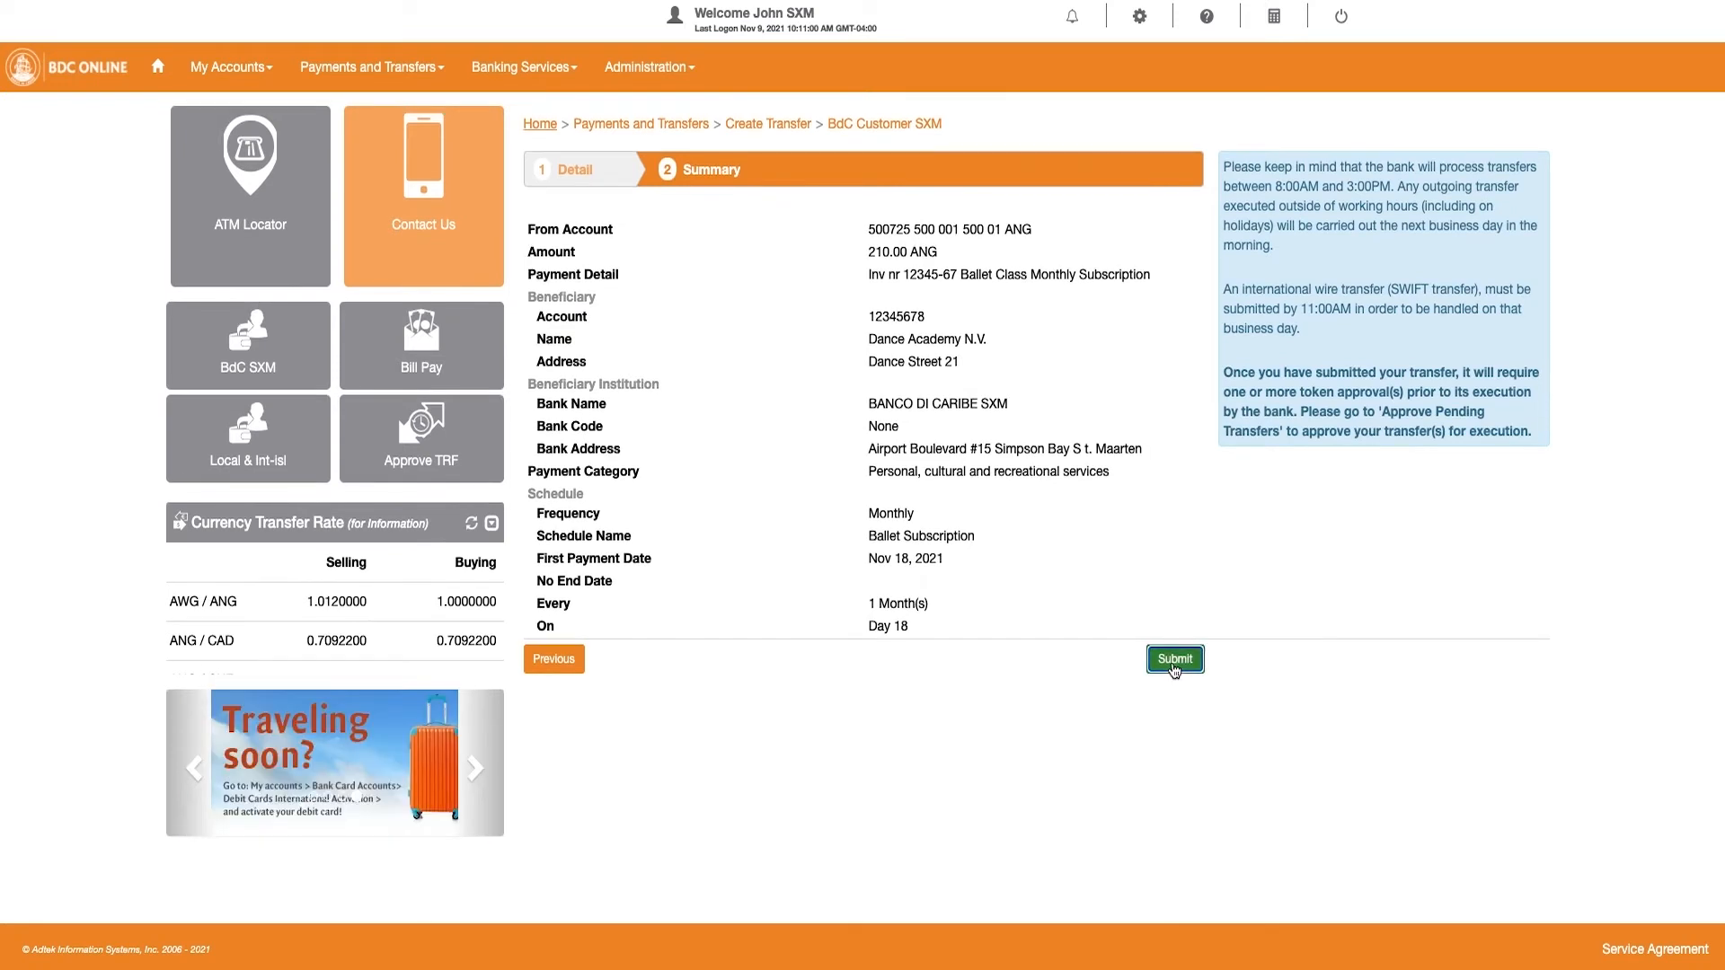
pyautogui.click(1173, 659)
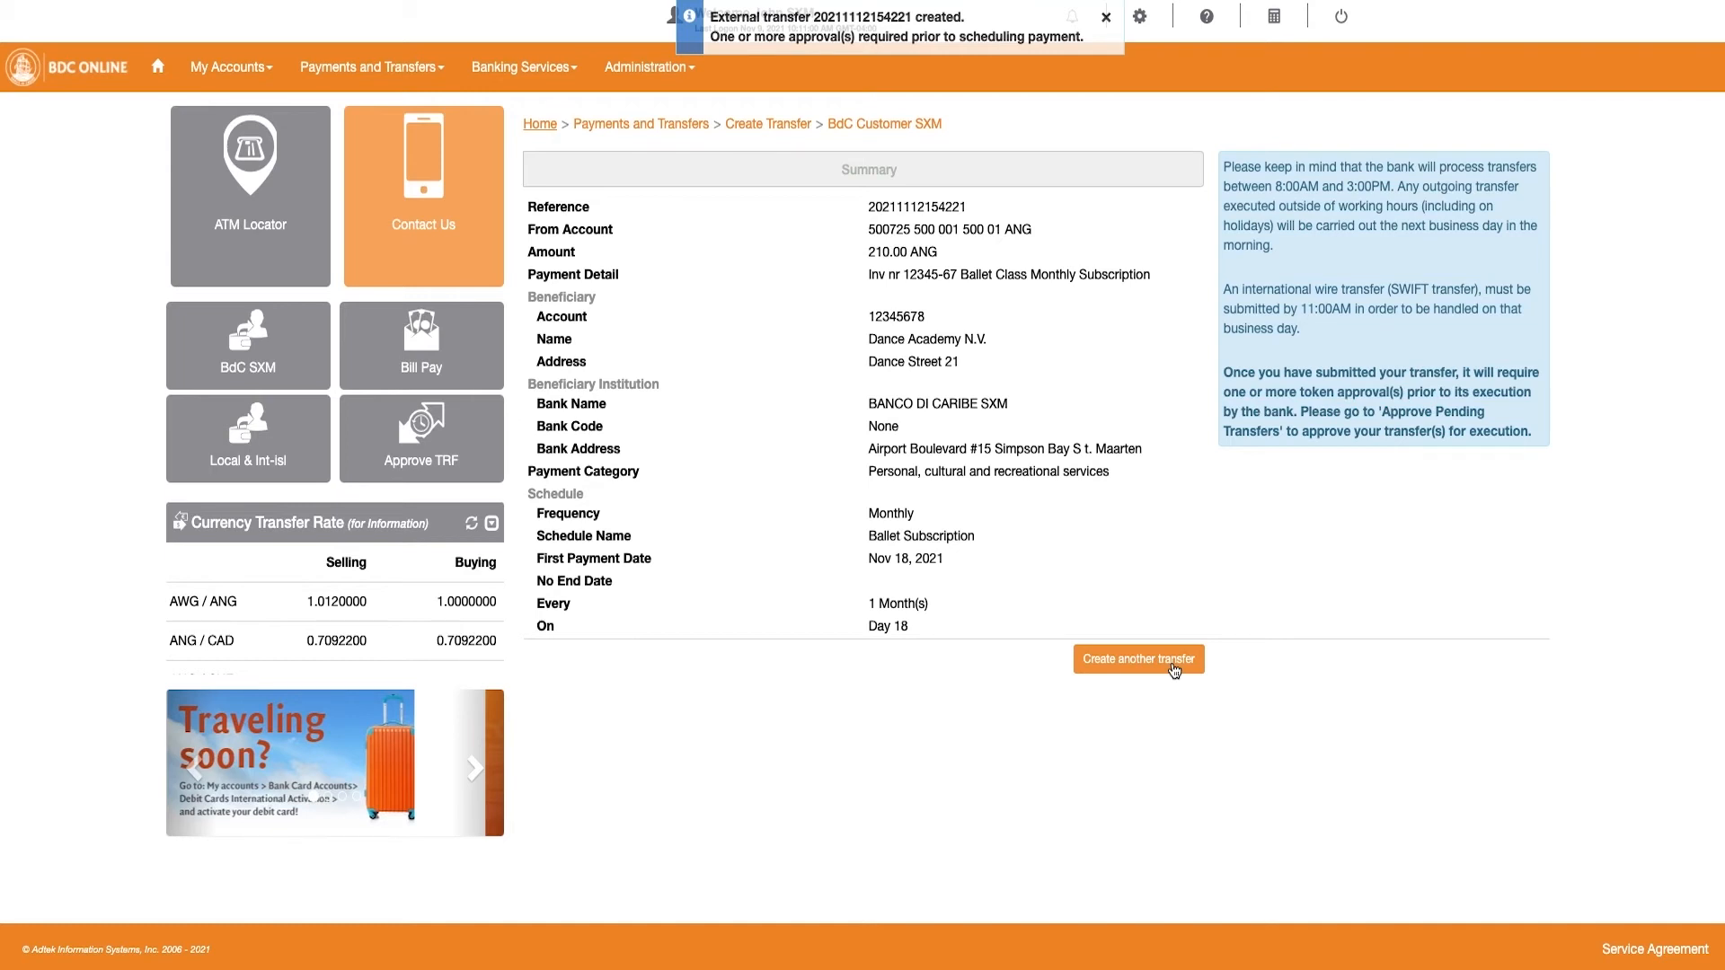
# - Go to Approve Pending Transfers under Manage Transfer
pyautogui.click(370, 67)
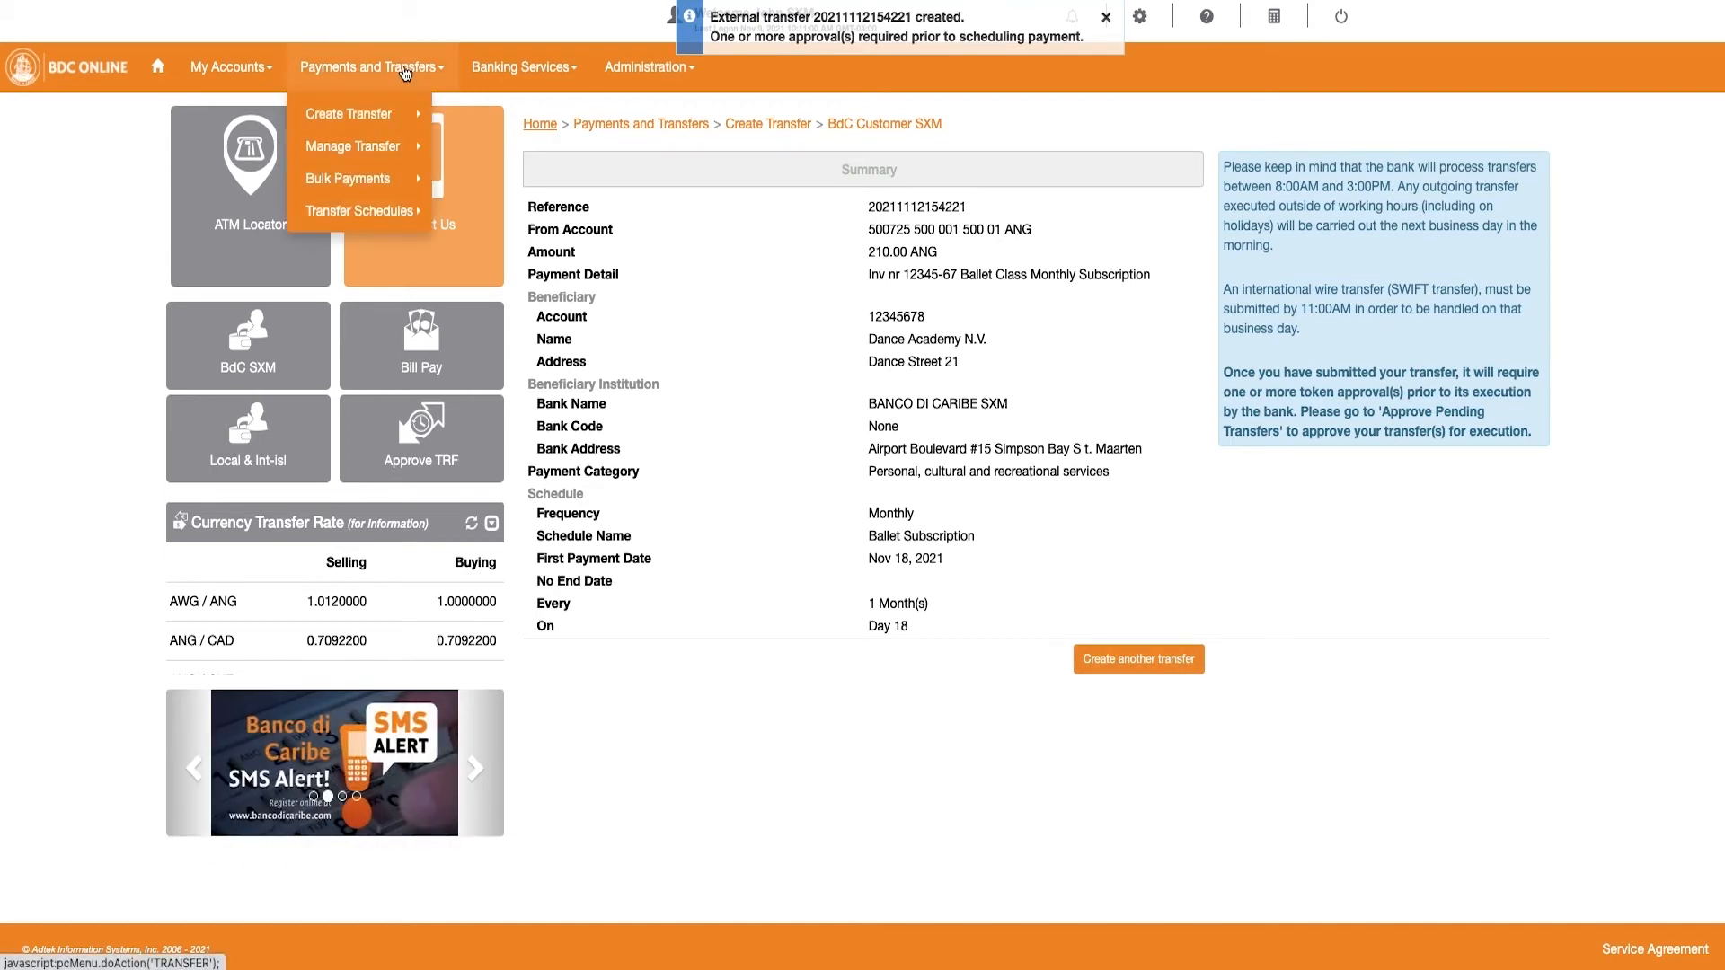
pyautogui.moveTo(352, 146)
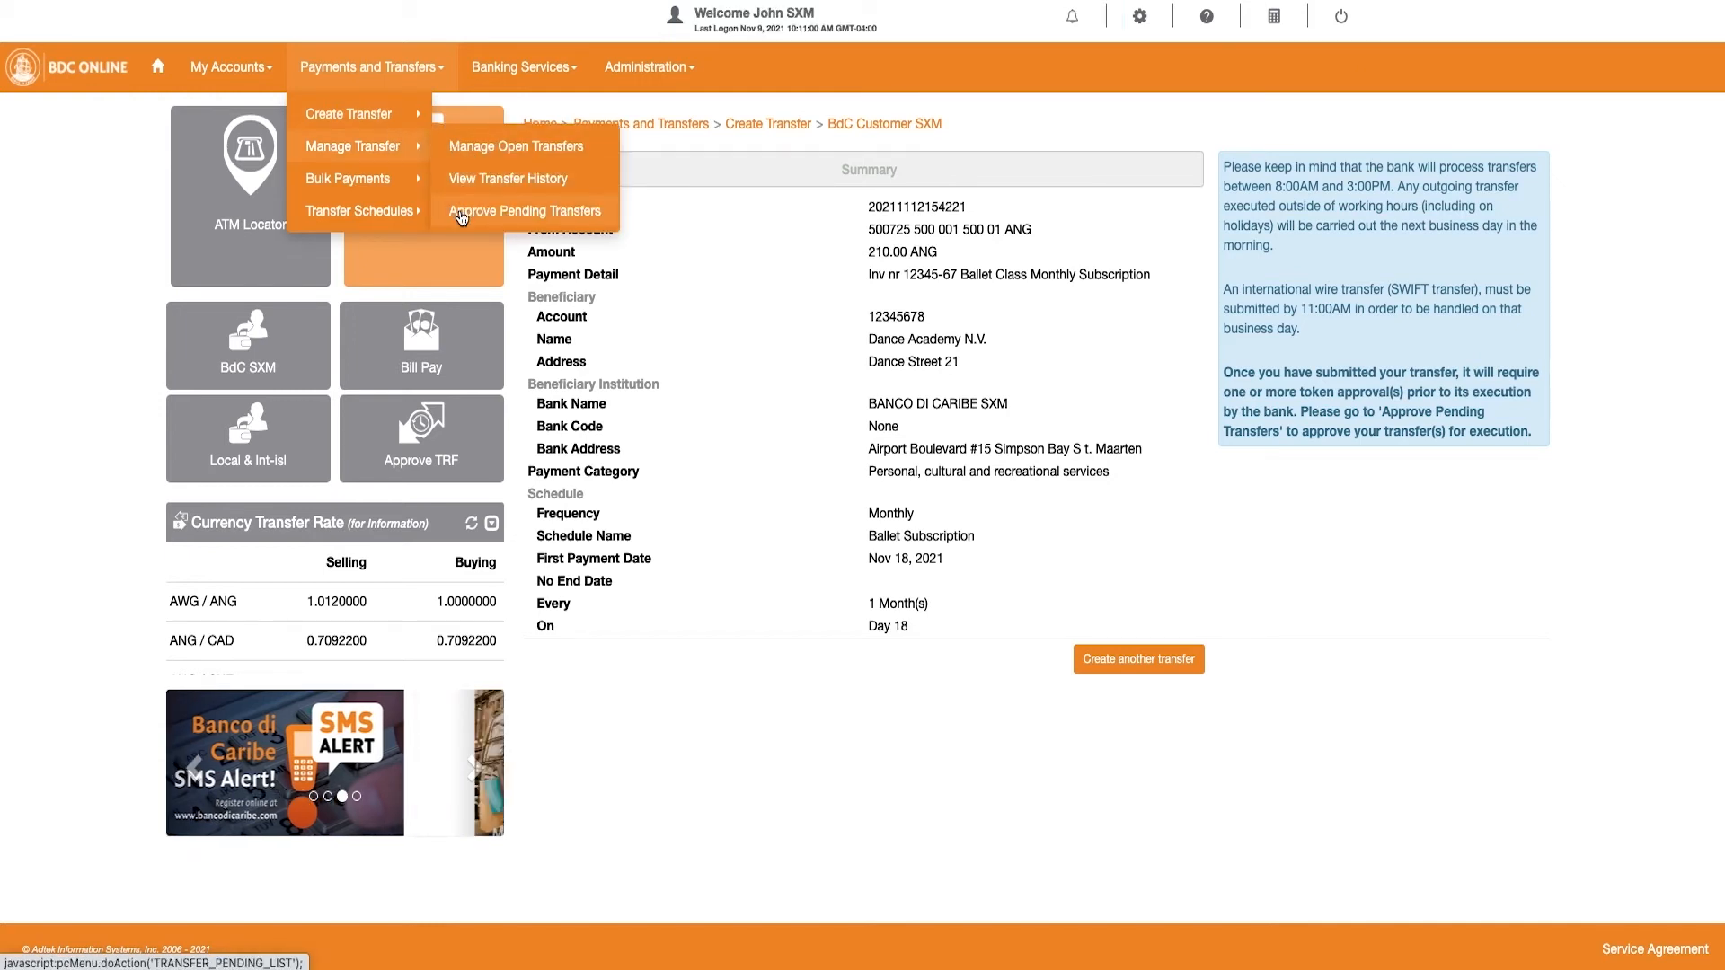
pyautogui.click(525, 210)
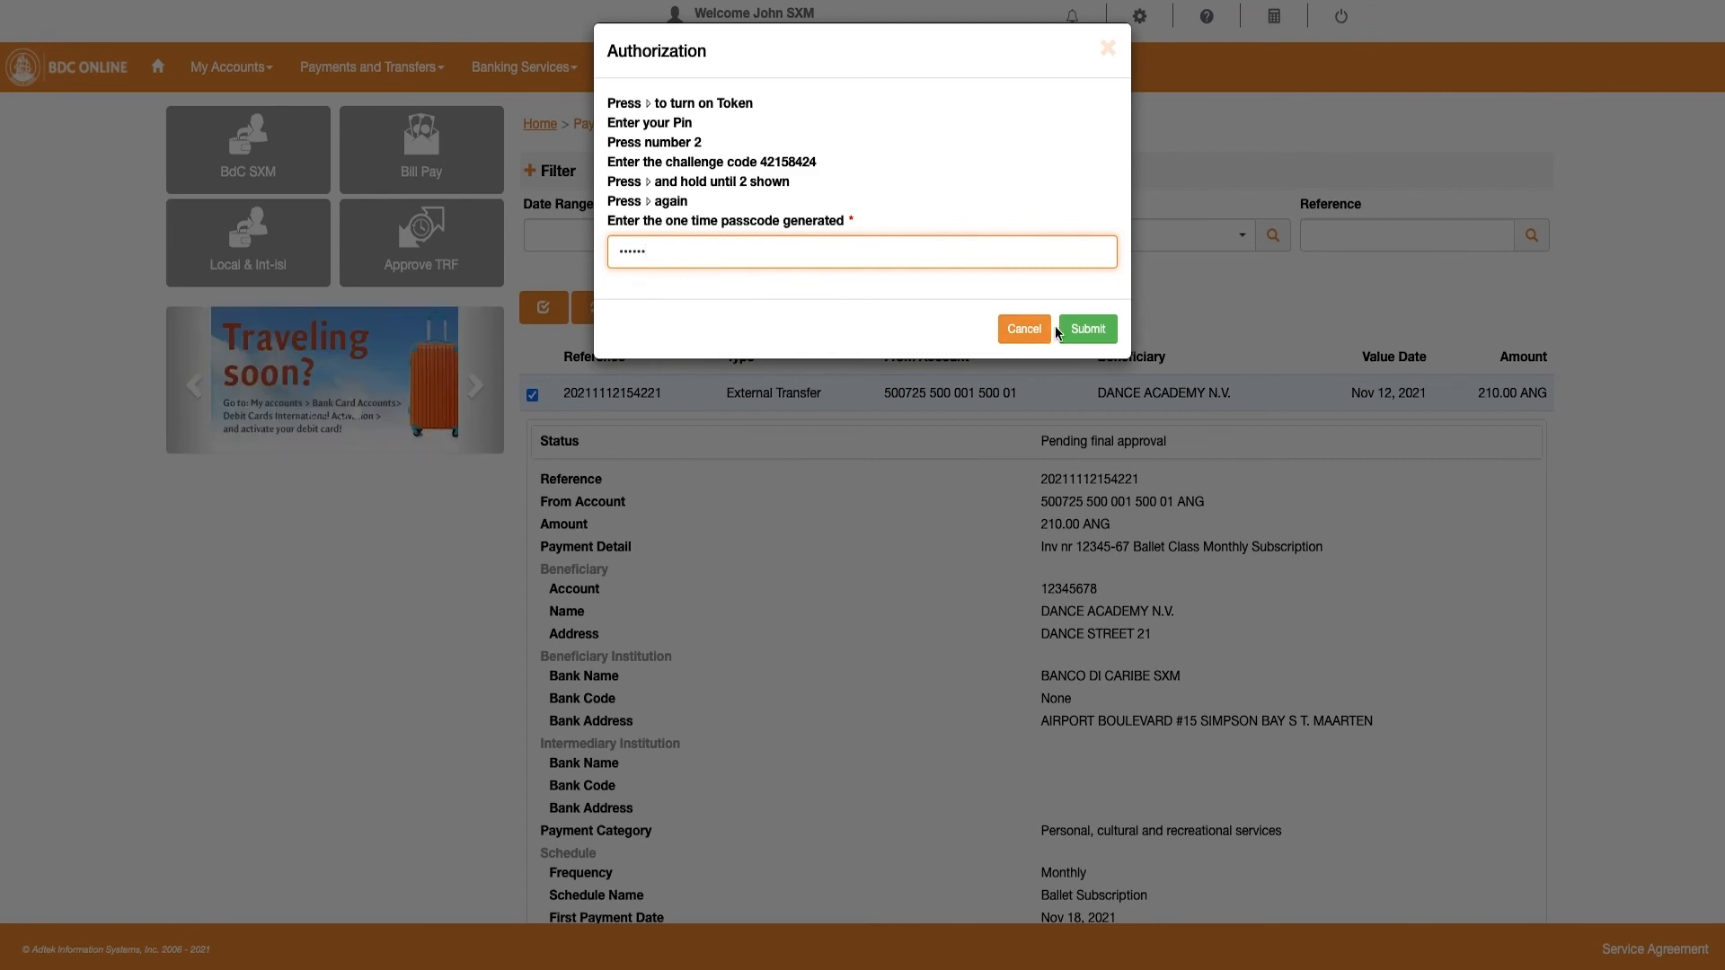
pyautogui.click(1086, 327)
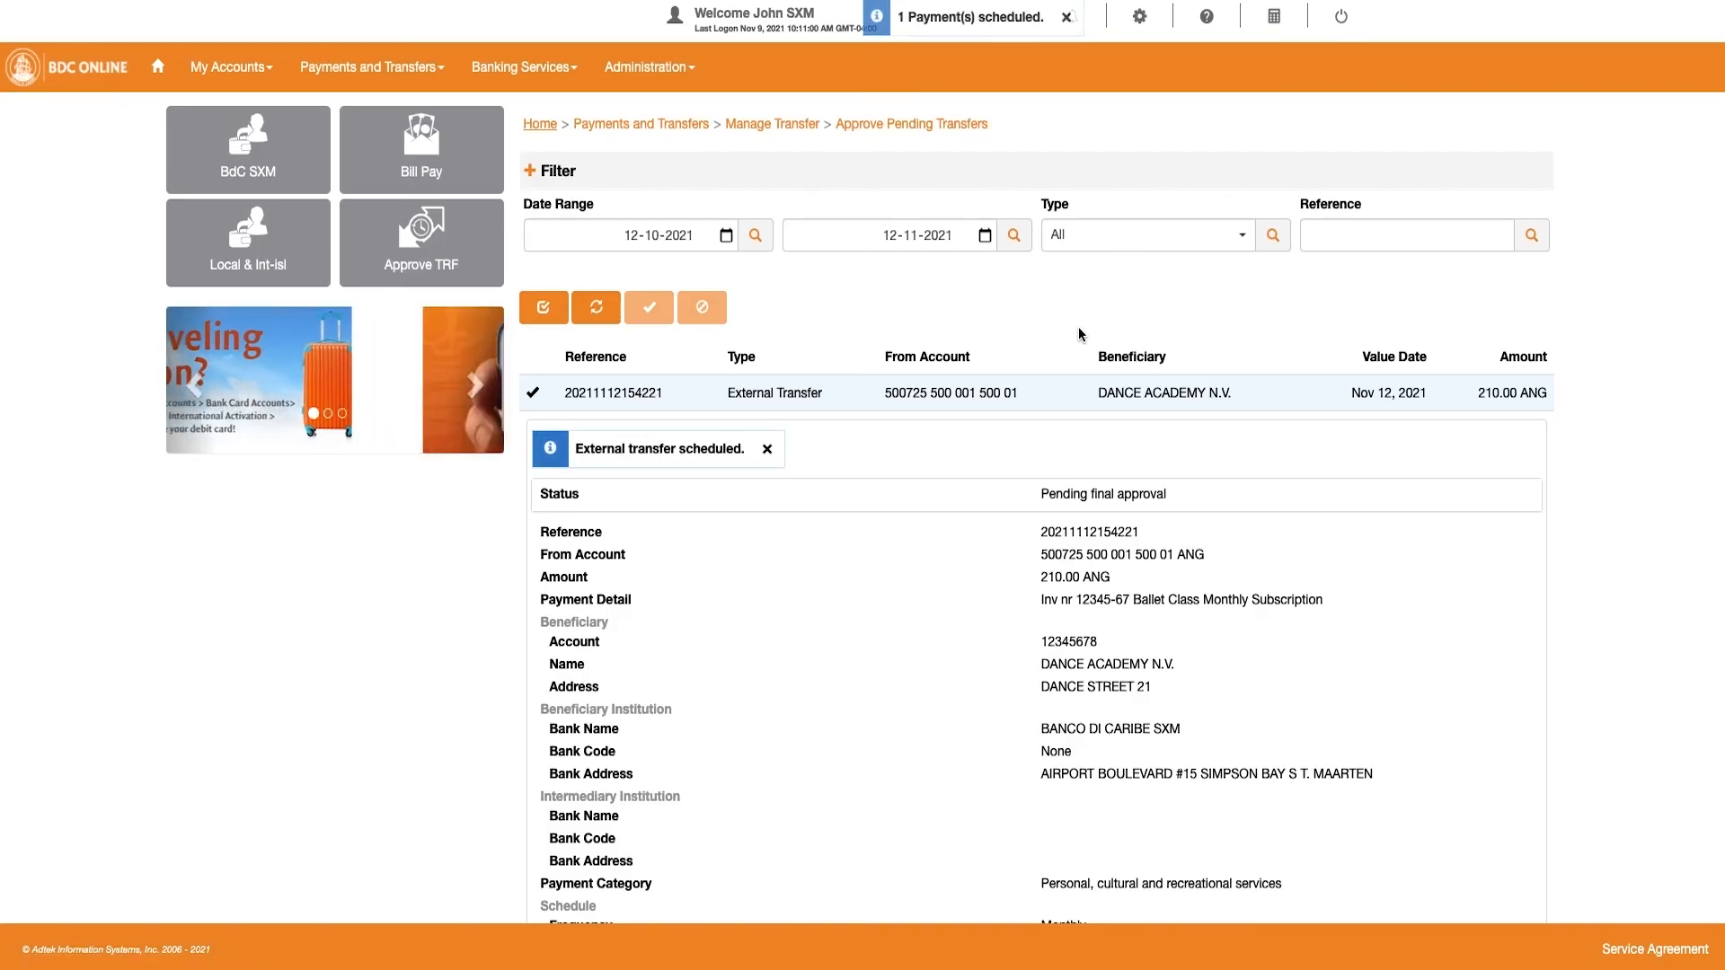